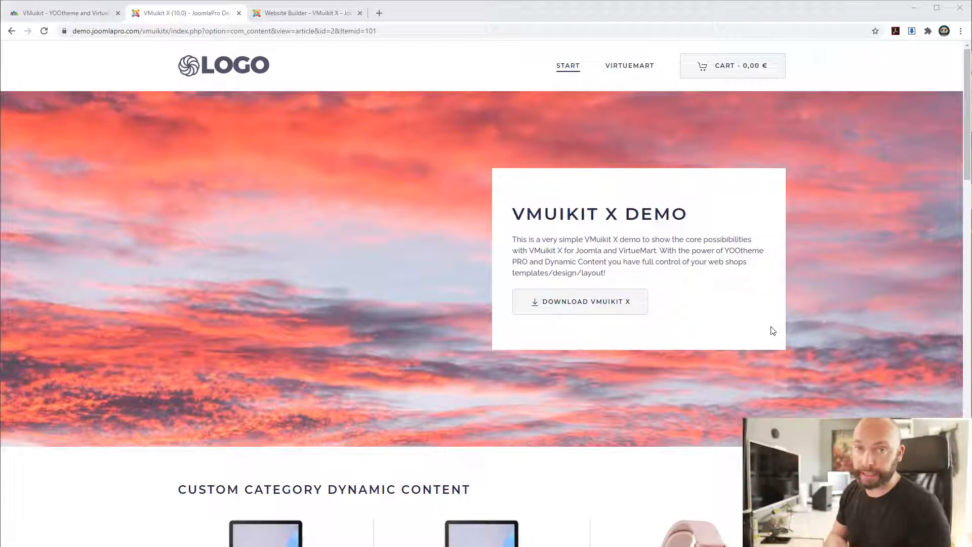
{"action": "mouse_move", "coordinate": [71, 14]}
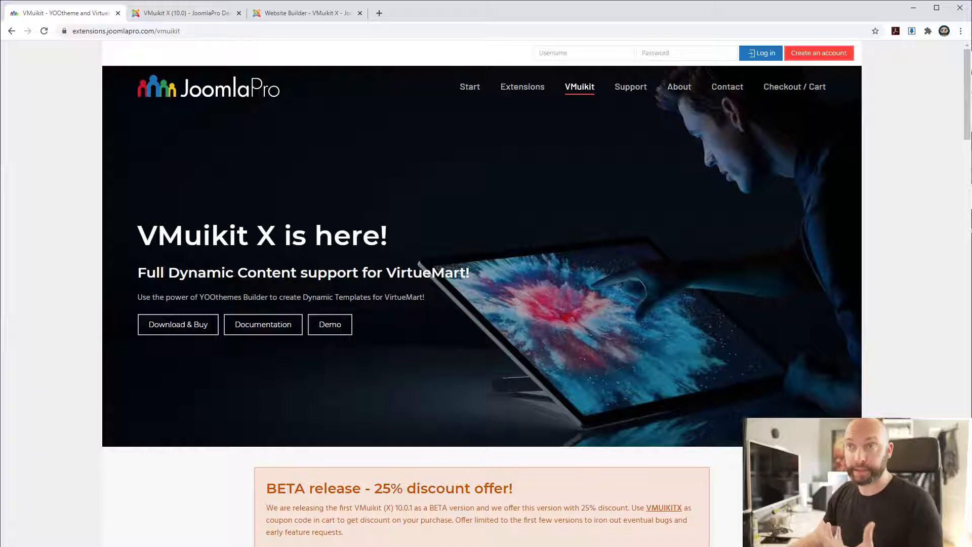
{"action": "mouse_move", "coordinate": [501, 319]}
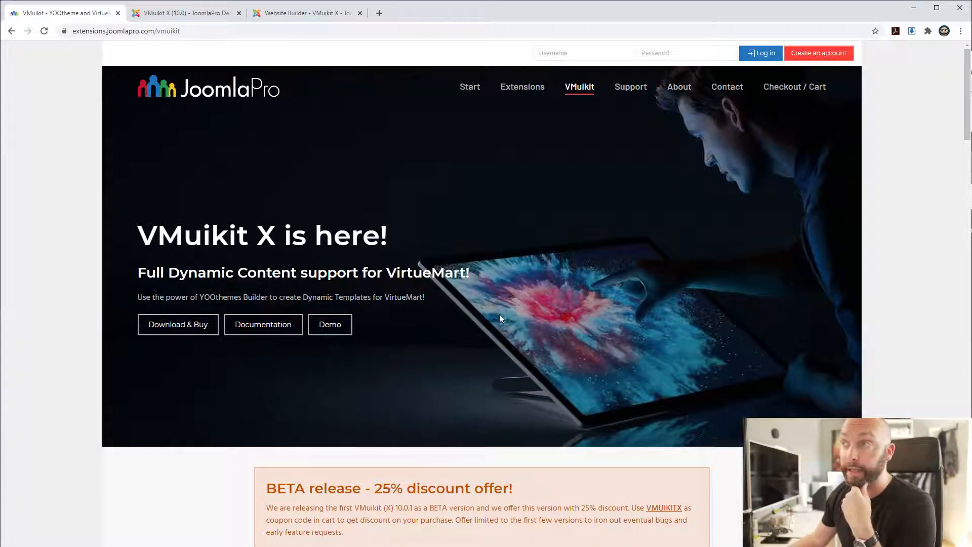
{"action": "mouse_move", "coordinate": [528, 312]}
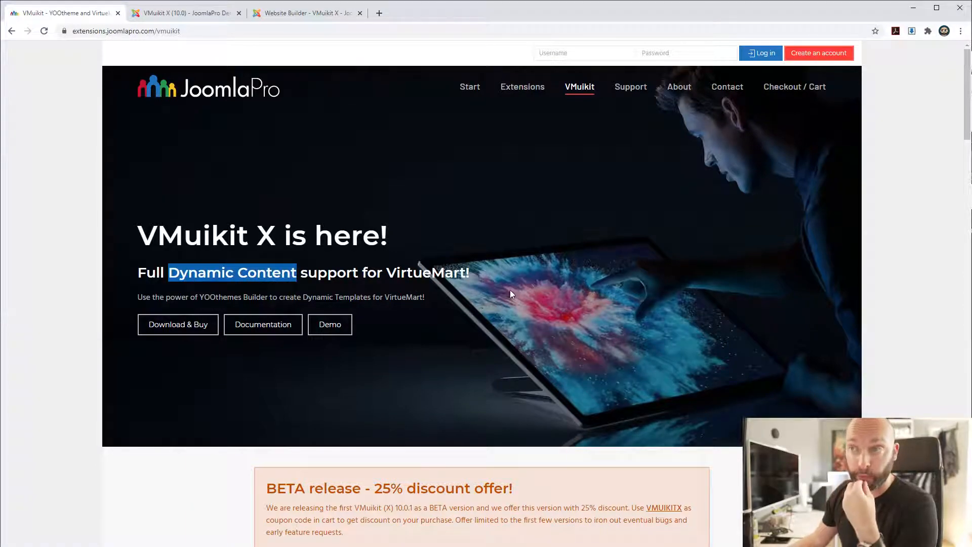
- Scroll the VMuikit X page down to the VirtueMart Dynamic Content Sources list
{"action": "scroll", "scroll_direction": "down", "scroll_amount": 3}
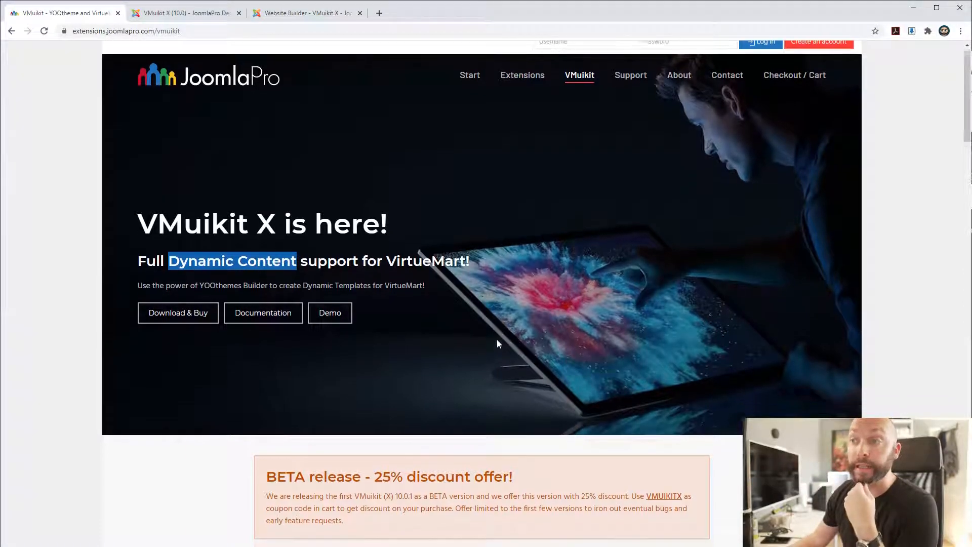
{"action": "scroll", "scroll_direction": "down", "scroll_amount": 3}
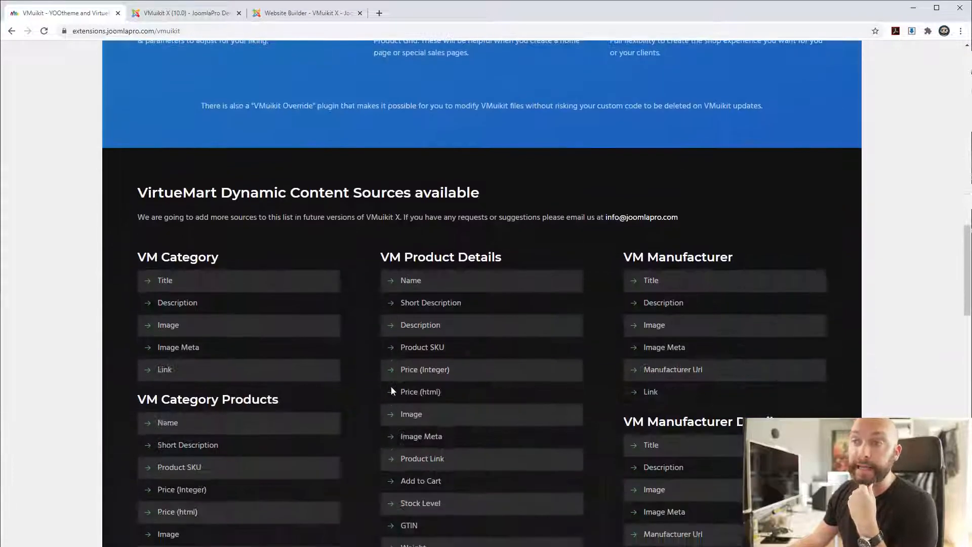
- Scroll through the VM Category, Product Details, Manufacturer and Gallery source lists
{"action": "scroll", "scroll_direction": "down", "scroll_amount": 3}
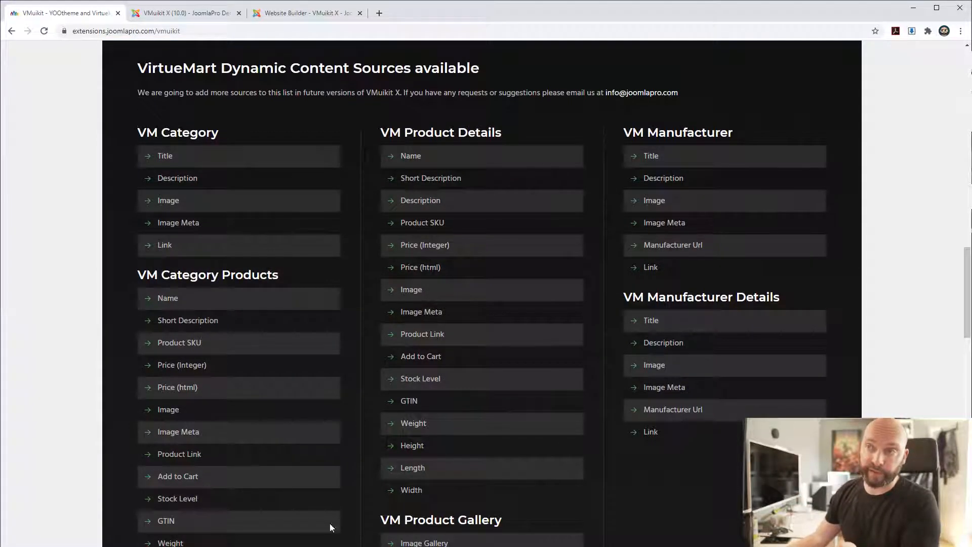
{"action": "scroll", "scroll_direction": "down", "scroll_amount": 3}
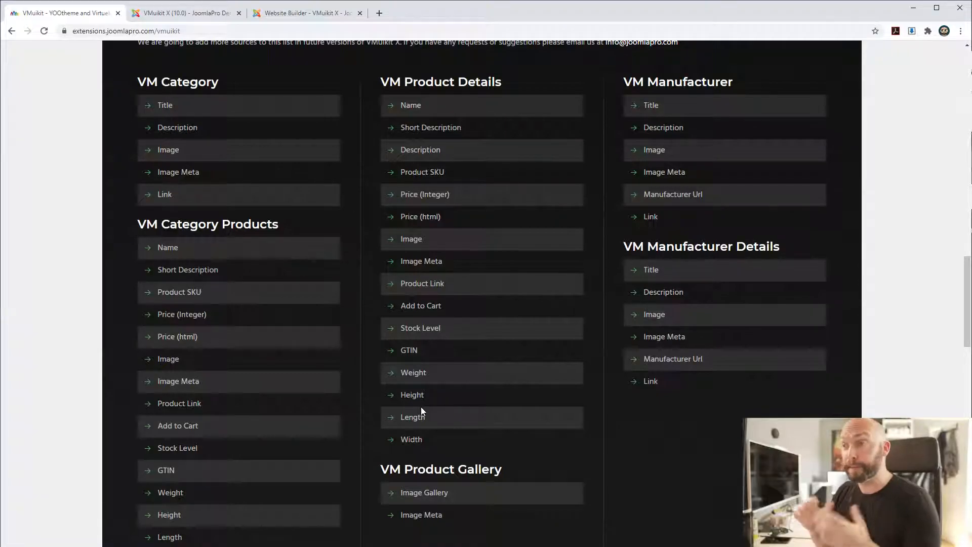
{"action": "scroll", "scroll_direction": "up", "scroll_amount": 3}
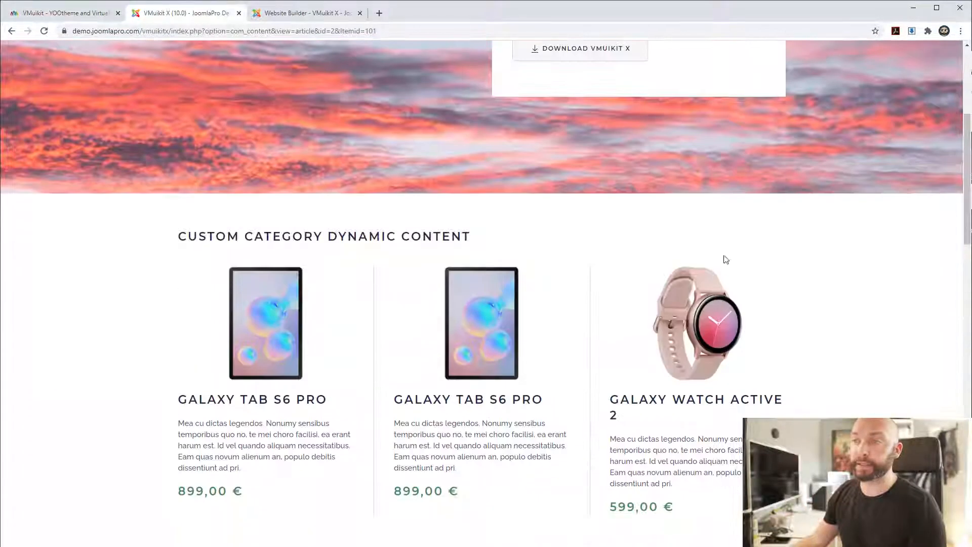
{"action": "scroll", "scroll_direction": "down", "scroll_amount": 3}
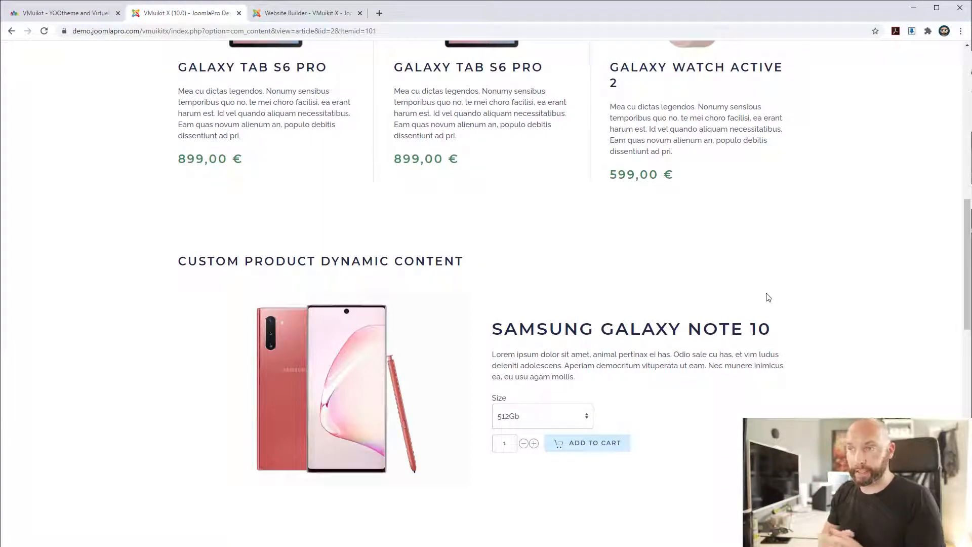
{"action": "mouse_move", "coordinate": [704, 251]}
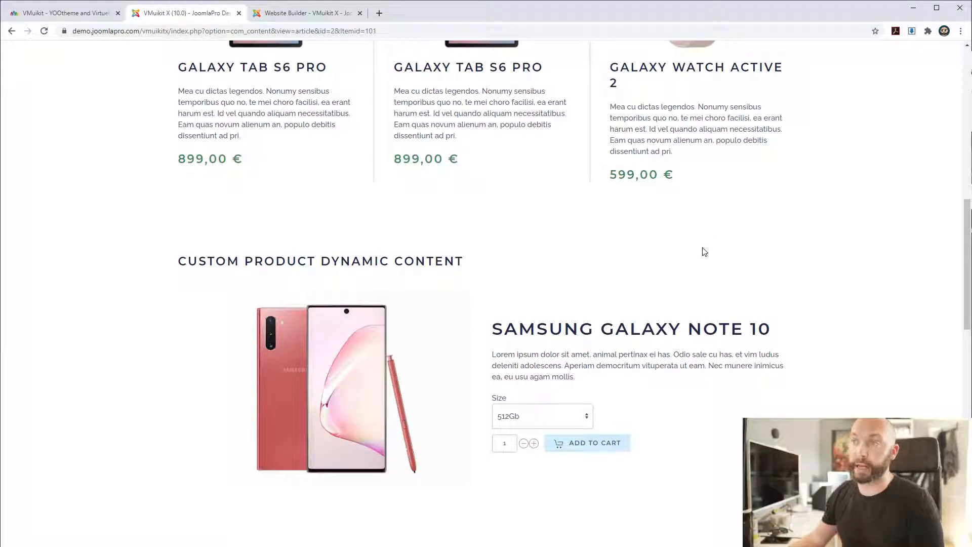
- Open the Start page layout in the Website Builder and scroll to the product section
{"action": "left_click", "coordinate": [304, 12]}
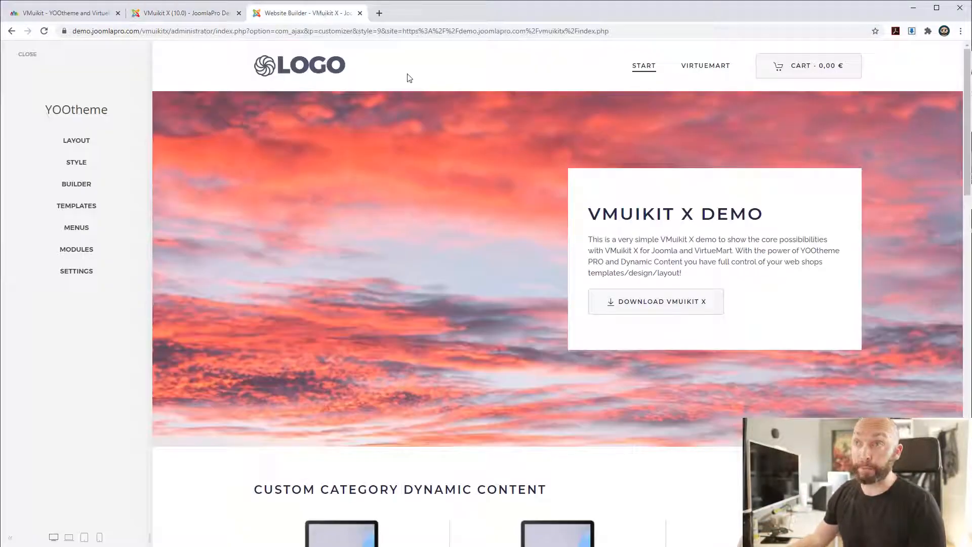
{"action": "scroll", "scroll_direction": "down", "scroll_amount": 3}
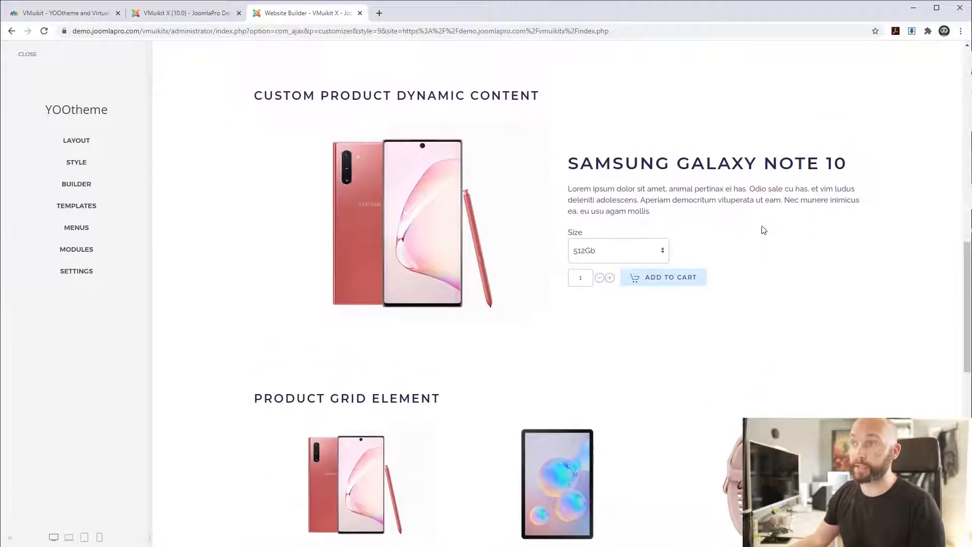
{"action": "left_click", "coordinate": [76, 184]}
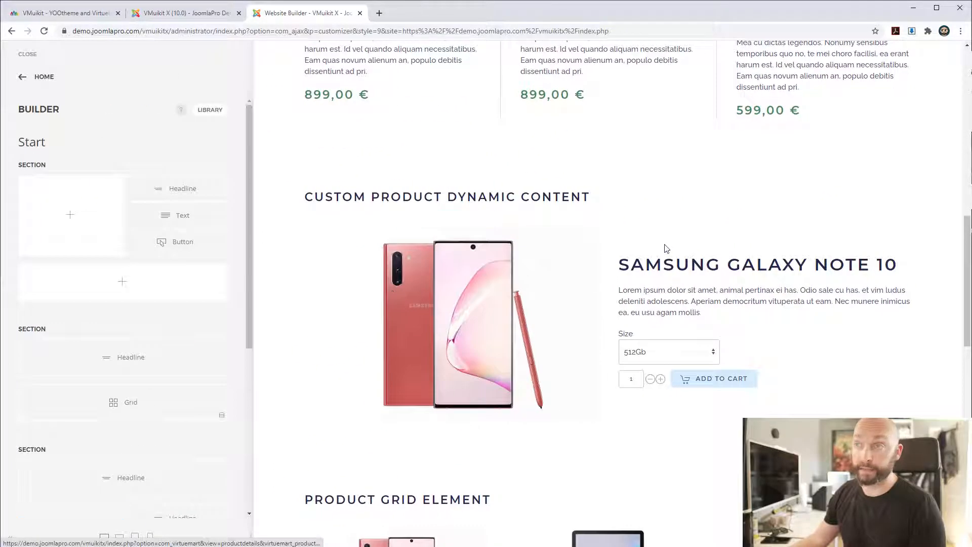
{"action": "scroll", "scroll_direction": "down", "scroll_amount": 3}
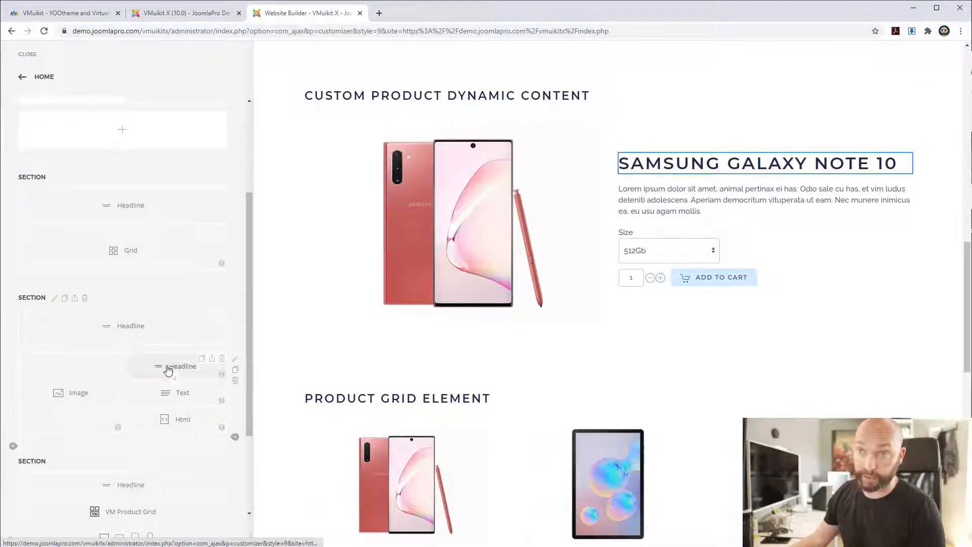
- Bind the Headline content to the Custom Product's Name and its link to Product Link
{"action": "left_click", "coordinate": [182, 365]}
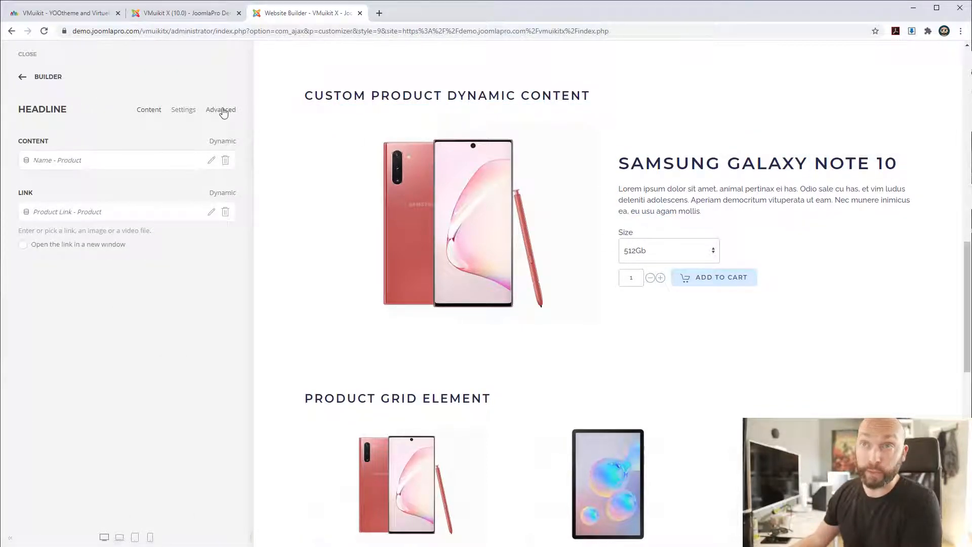
{"action": "left_click", "coordinate": [220, 110]}
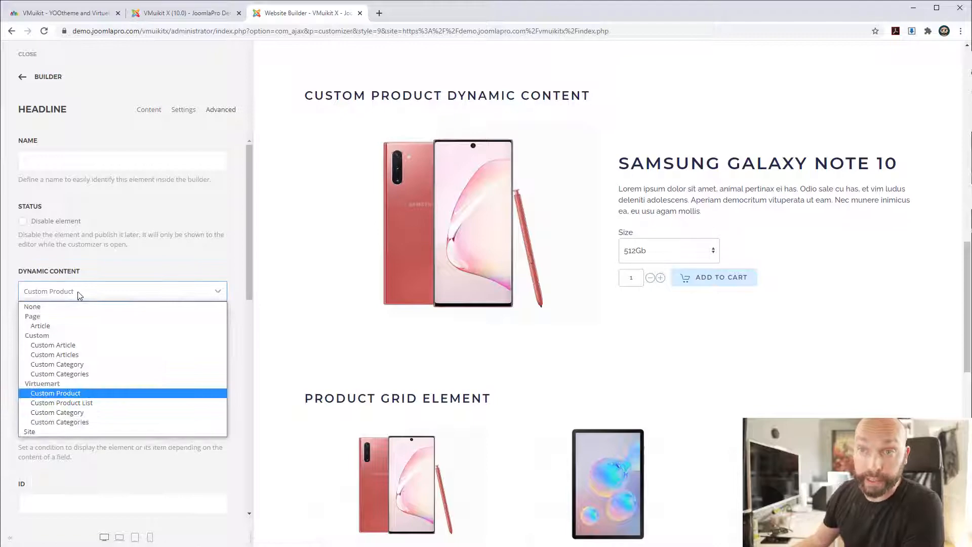
{"action": "mouse_move", "coordinate": [89, 276]}
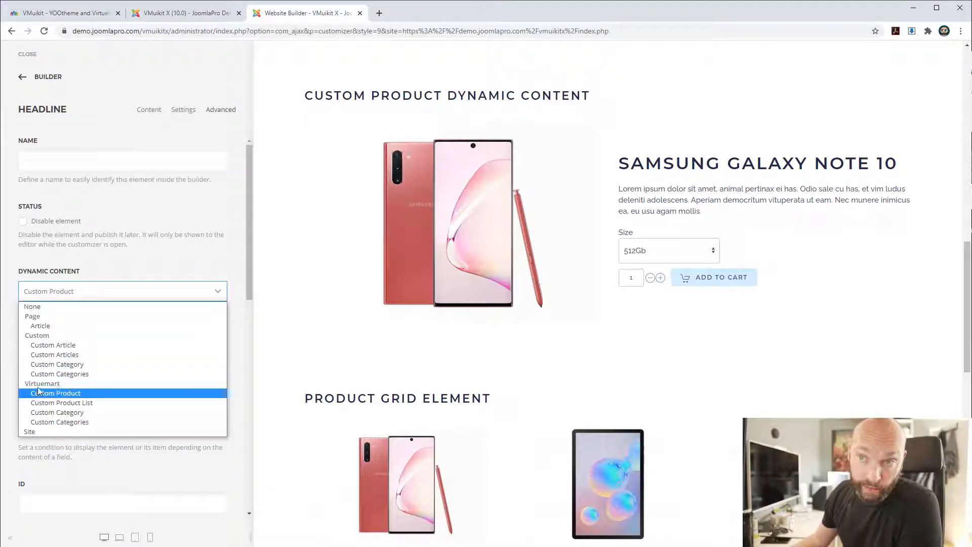
{"action": "left_click", "coordinate": [56, 393]}
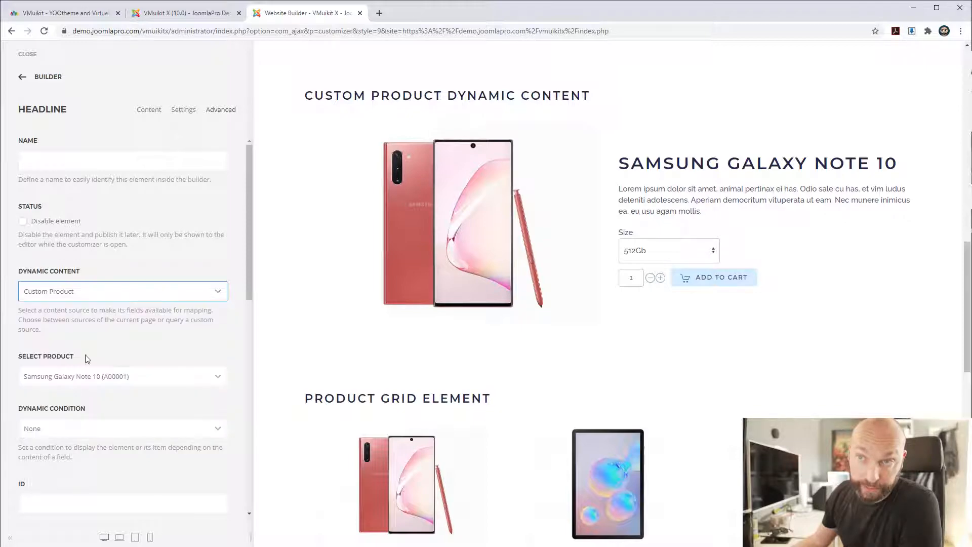
{"action": "left_click", "coordinate": [122, 376]}
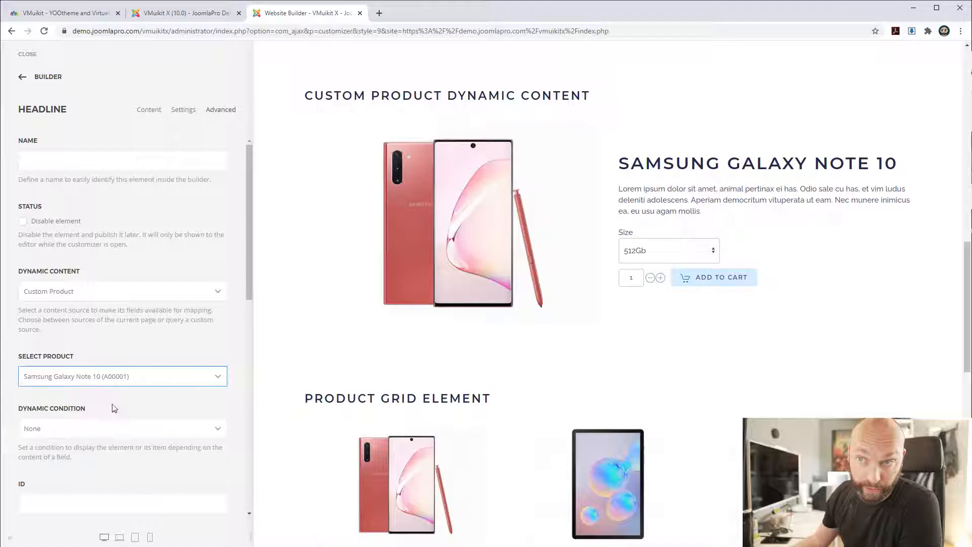
{"action": "mouse_move", "coordinate": [87, 84]}
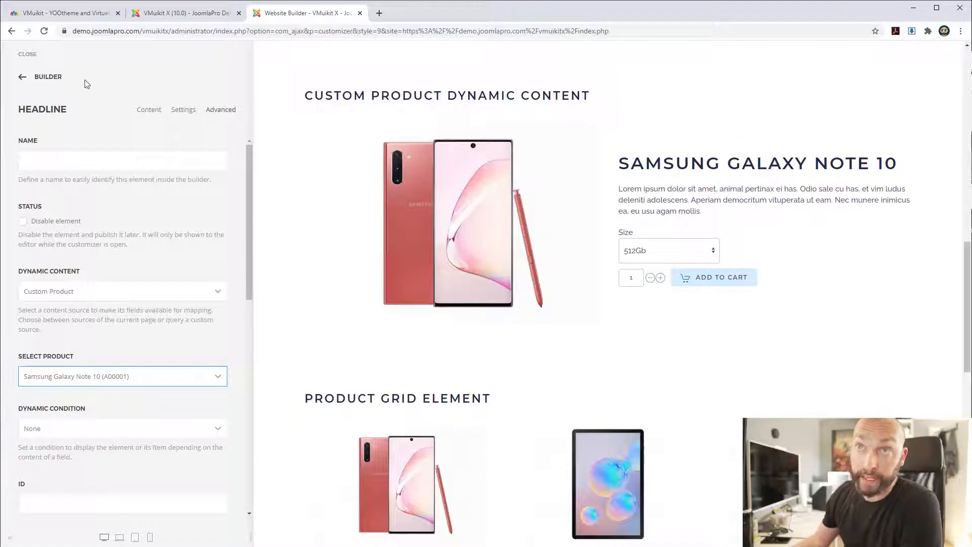
{"action": "left_click", "coordinate": [148, 109]}
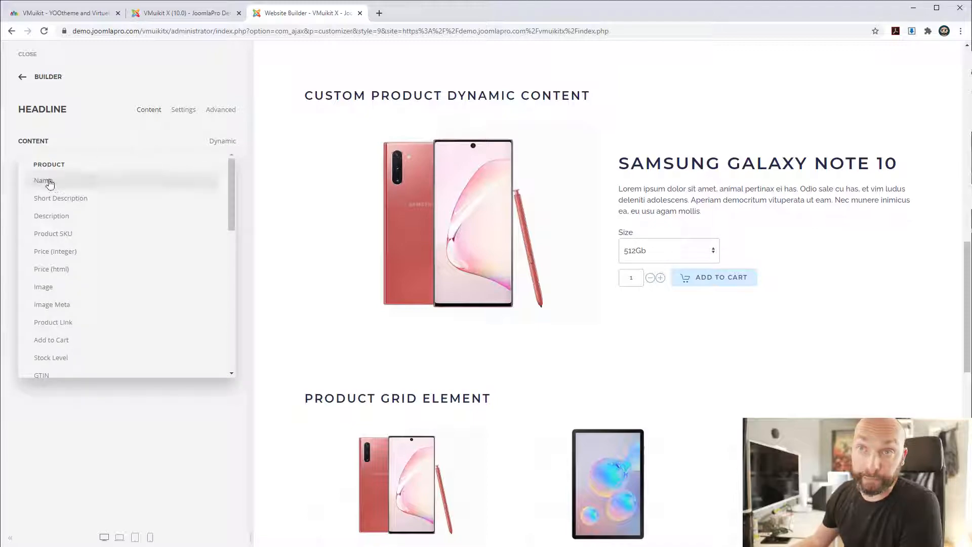
{"action": "scroll", "scroll_direction": "down", "scroll_amount": 3}
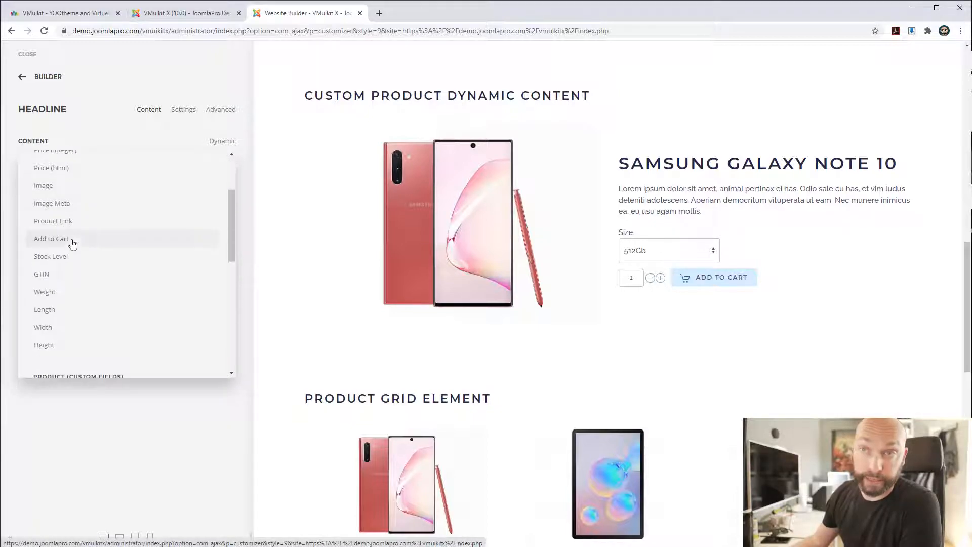
{"action": "scroll", "scroll_direction": "up", "scroll_amount": 3}
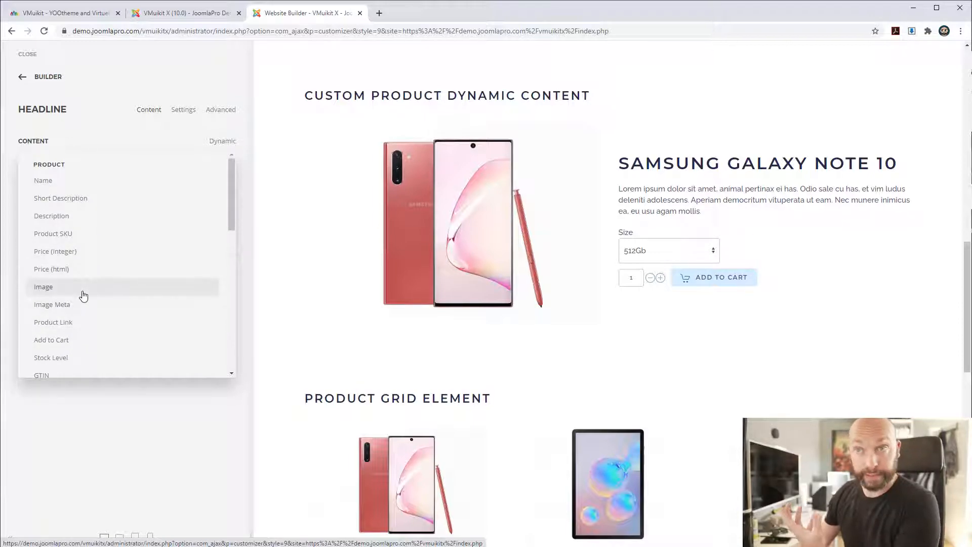
{"action": "mouse_move", "coordinate": [86, 202]}
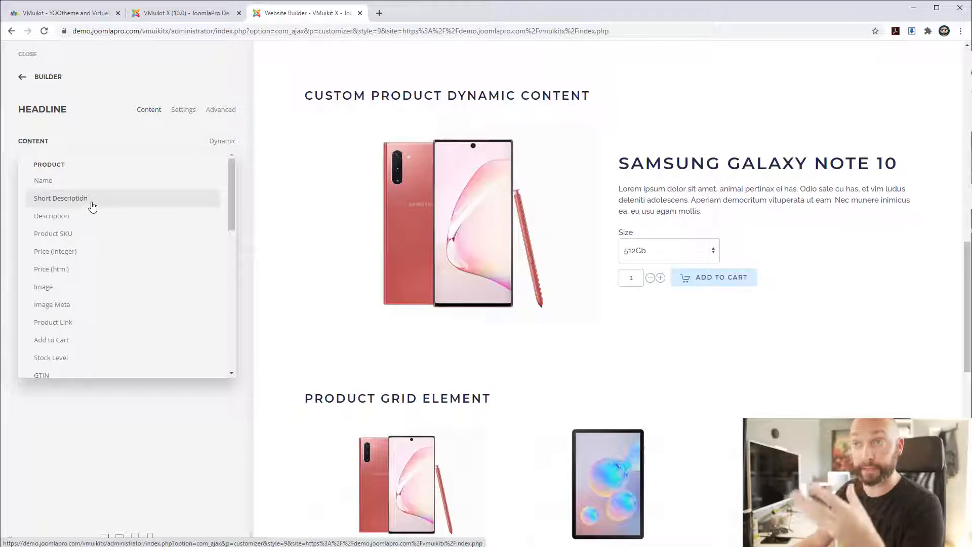
{"action": "mouse_move", "coordinate": [93, 232]}
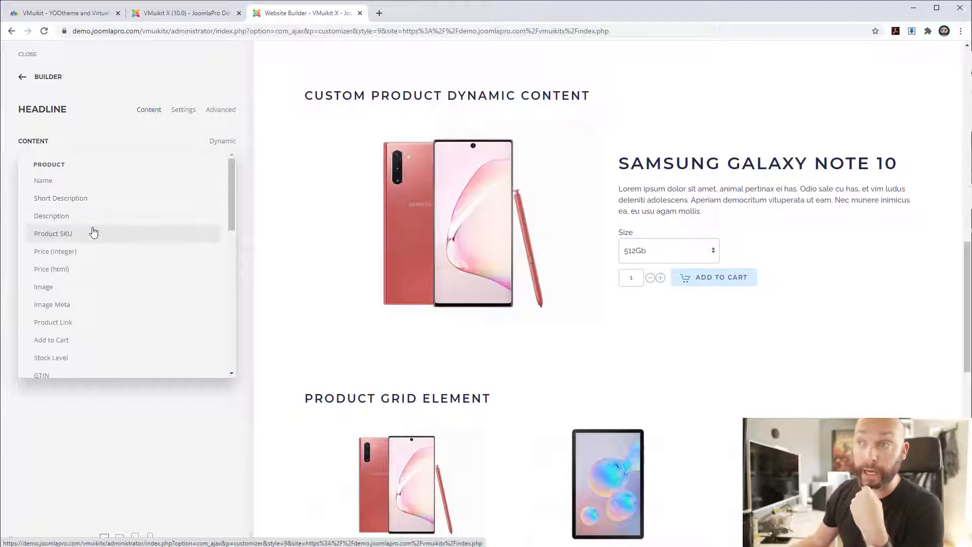
{"action": "mouse_move", "coordinate": [109, 154]}
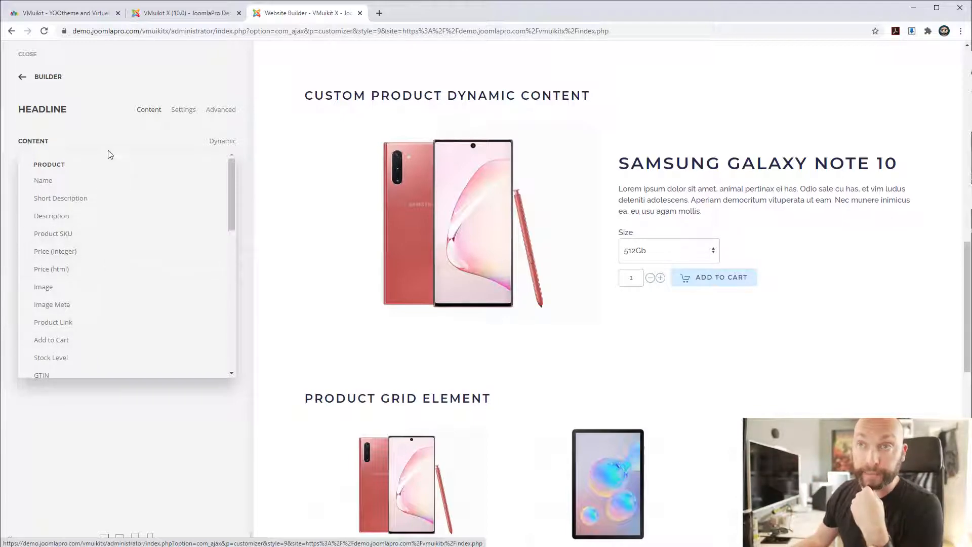
{"action": "left_click", "coordinate": [42, 179]}
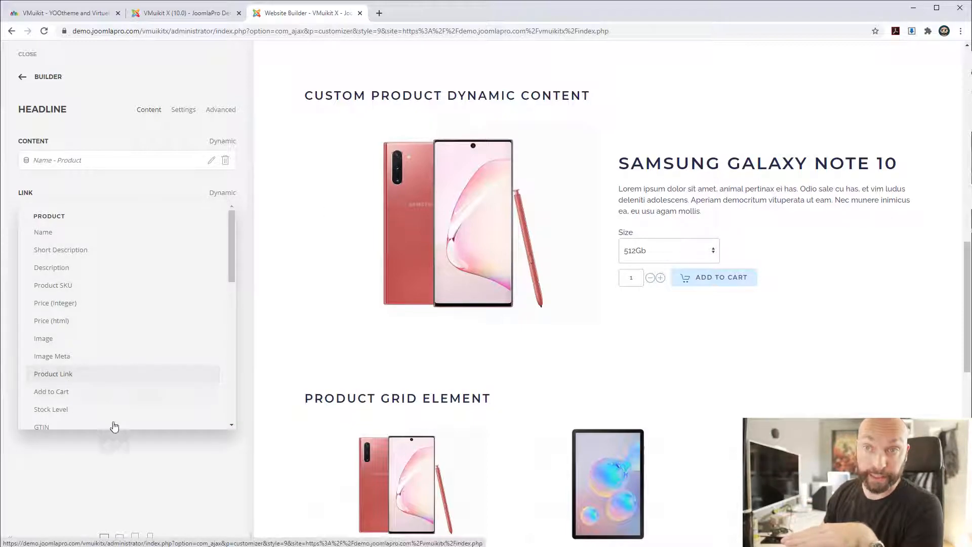
{"action": "left_click", "coordinate": [53, 373]}
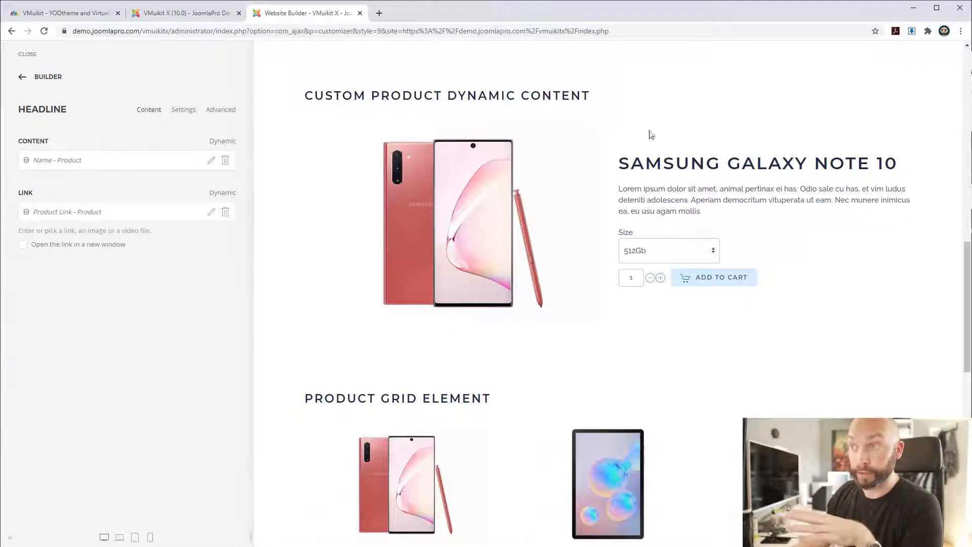
- Set the product Text element's content to the dynamic Short Description
{"action": "left_click", "coordinate": [22, 77]}
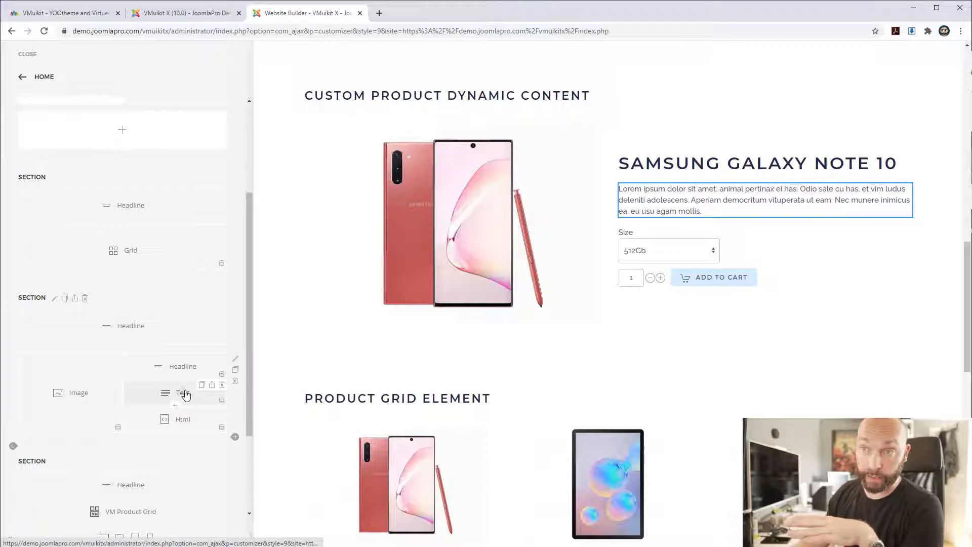
{"action": "left_click", "coordinate": [183, 392]}
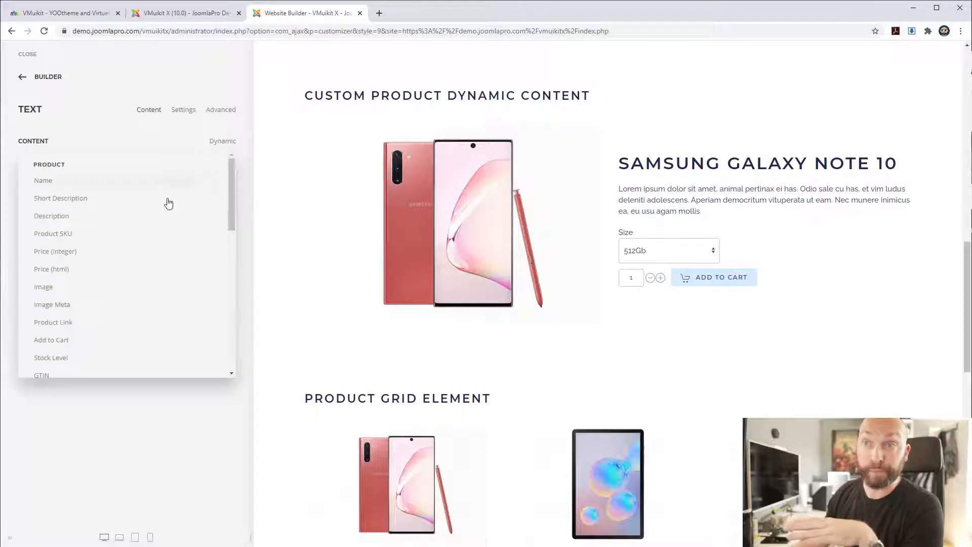
{"action": "left_click", "coordinate": [60, 198]}
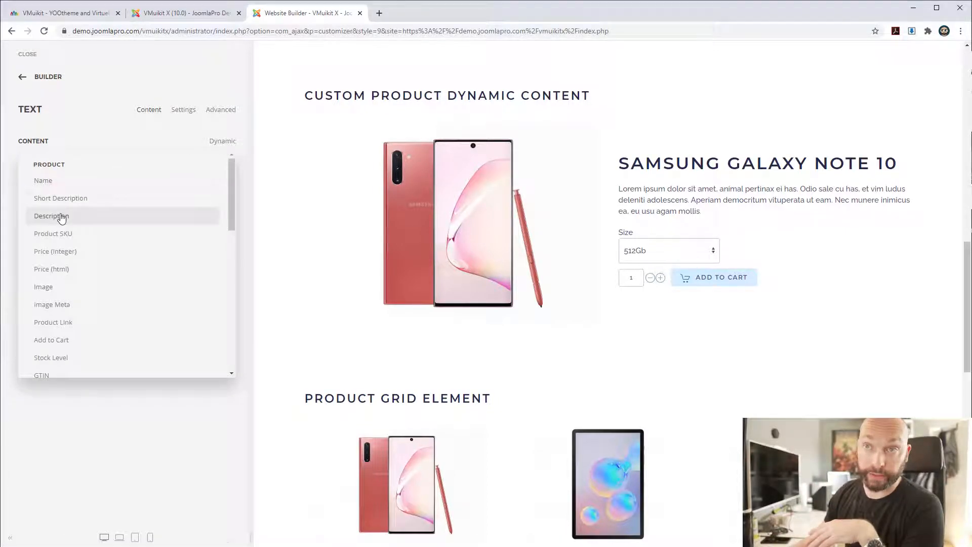
{"action": "left_click", "coordinate": [52, 216]}
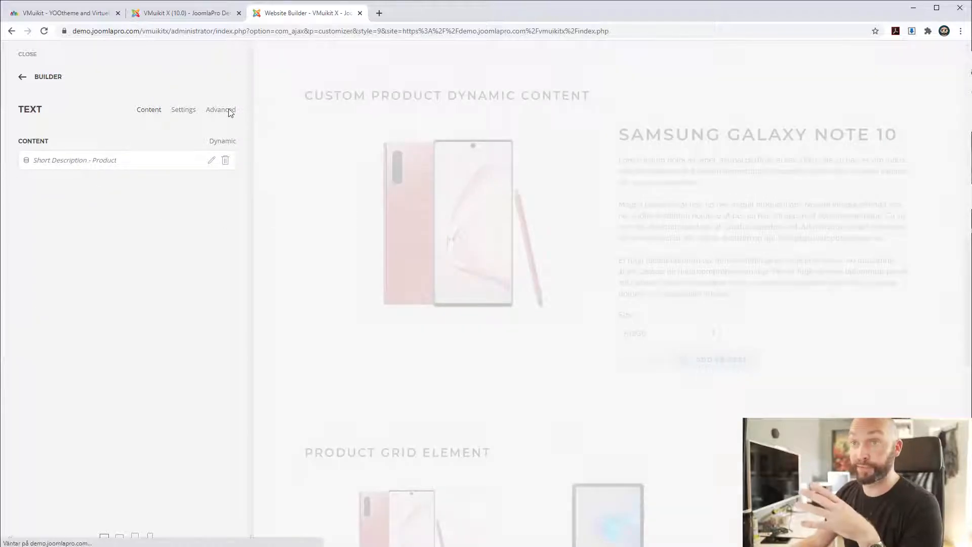
- Confirm the Html element uses Add to Cart, then return to the homepage
{"action": "left_click", "coordinate": [23, 77]}
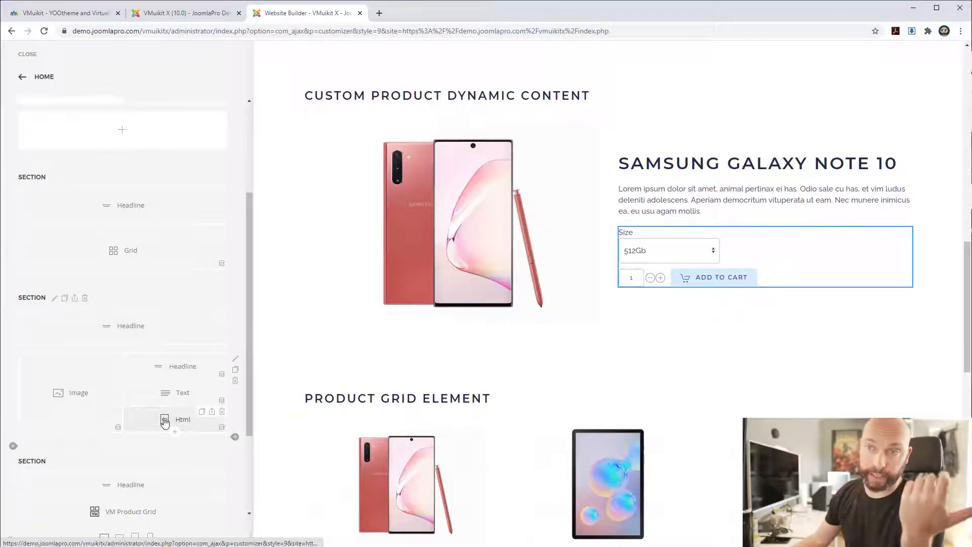
{"action": "left_click", "coordinate": [183, 420]}
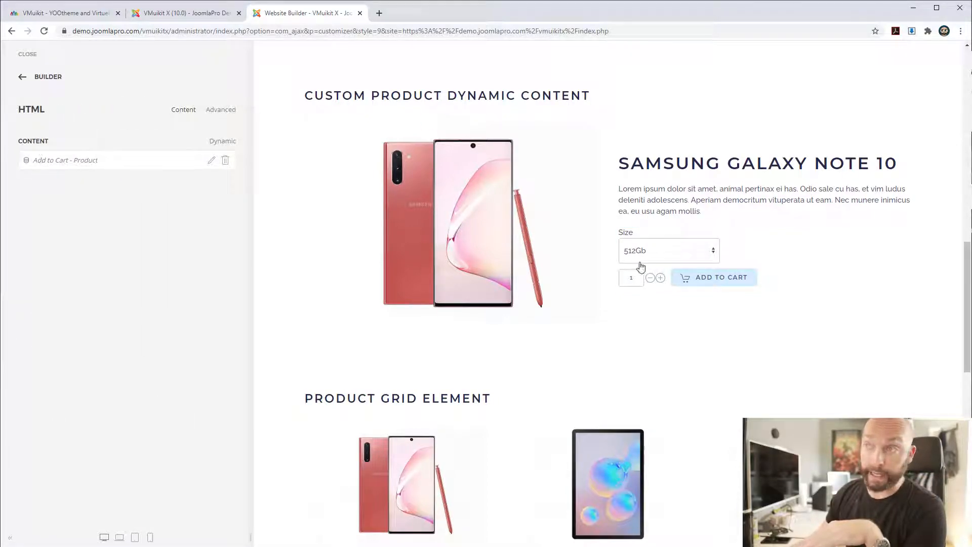
{"action": "mouse_move", "coordinate": [677, 333]}
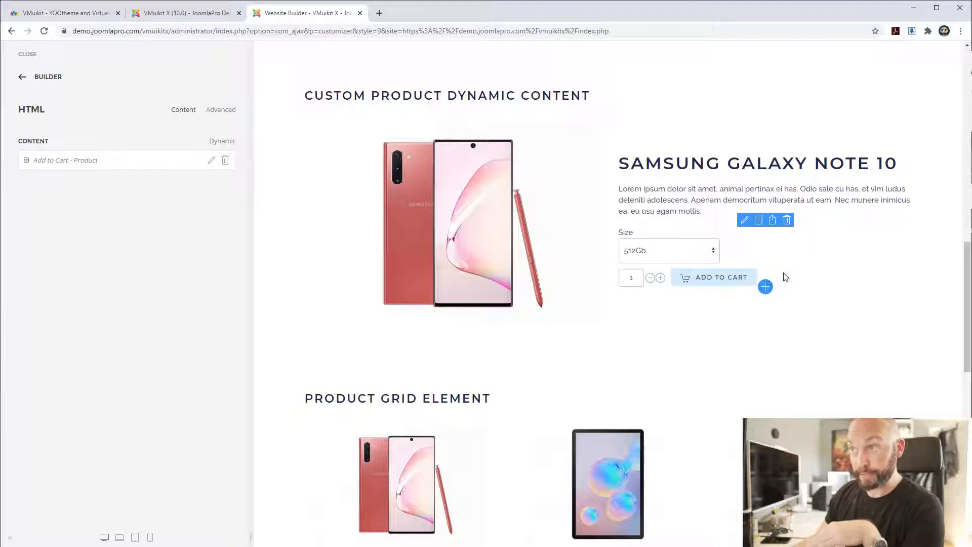
{"action": "mouse_move", "coordinate": [698, 254]}
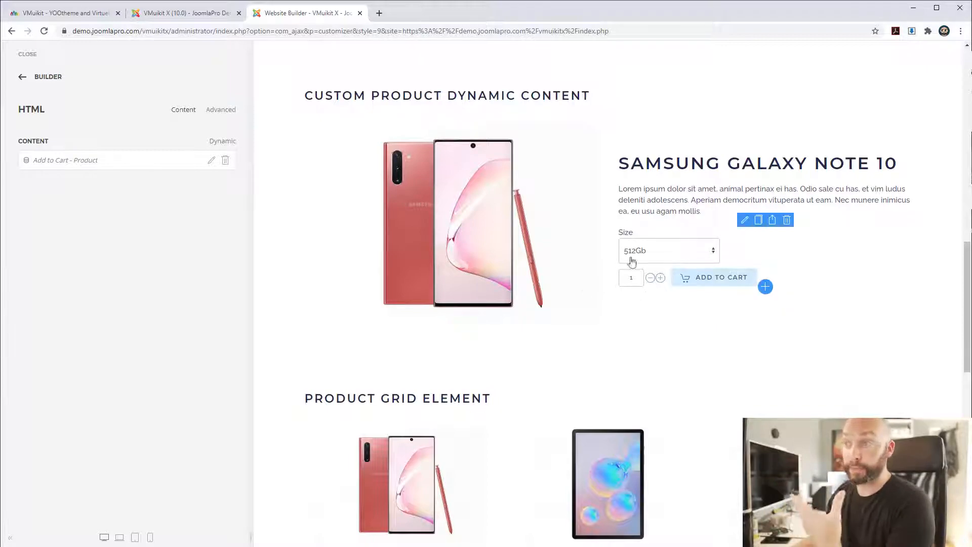
{"action": "left_click", "coordinate": [669, 251]}
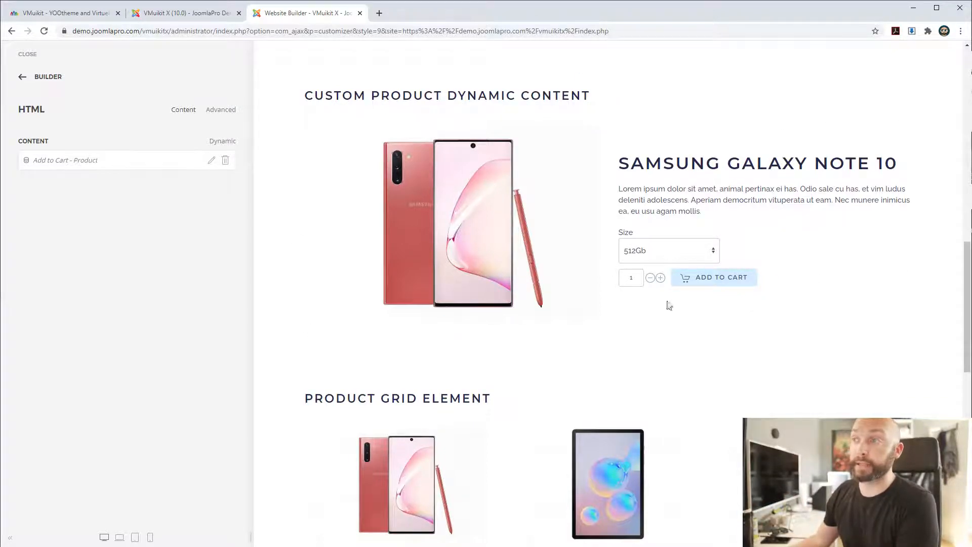
{"action": "left_click", "coordinate": [22, 77]}
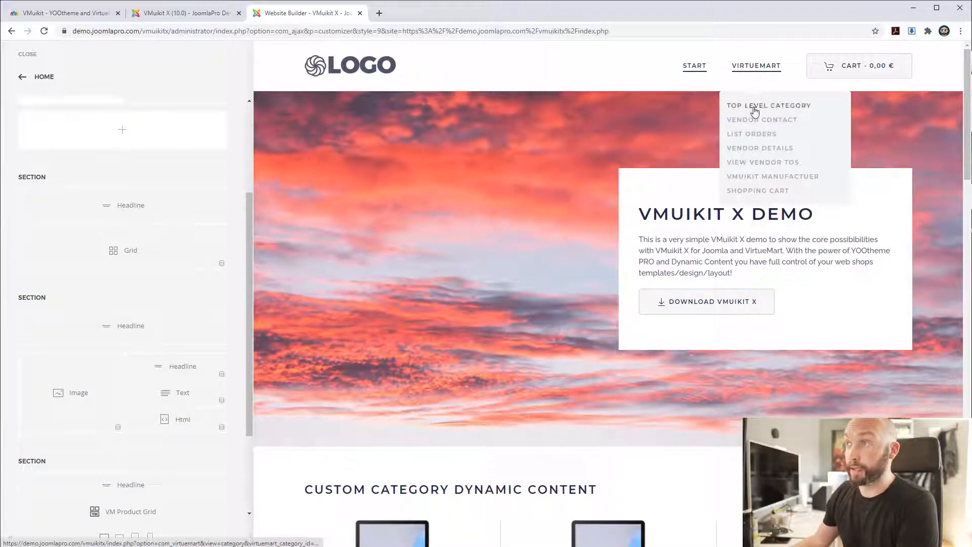
- Preview VirtueMart > Top Level Category and open the page templates list
{"action": "left_click", "coordinate": [769, 105]}
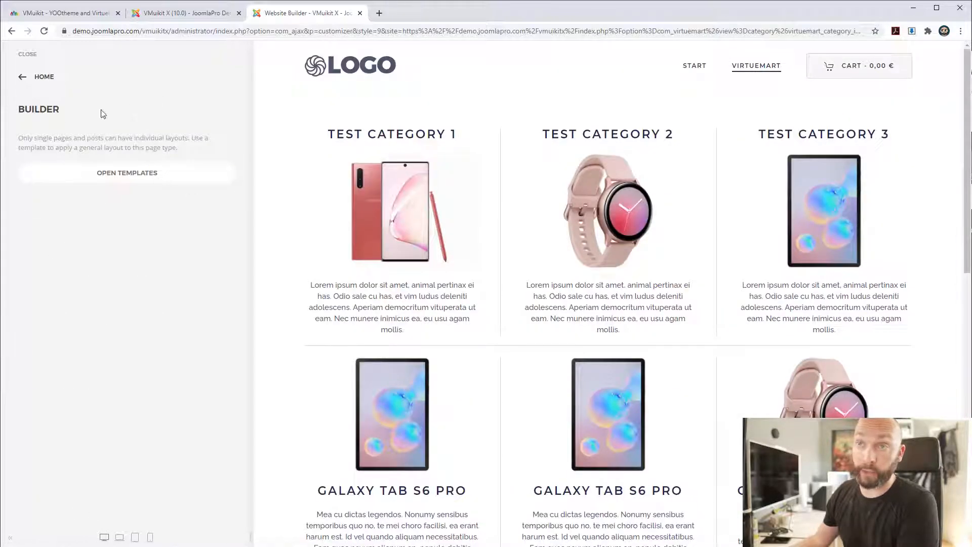
{"action": "left_click", "coordinate": [126, 172]}
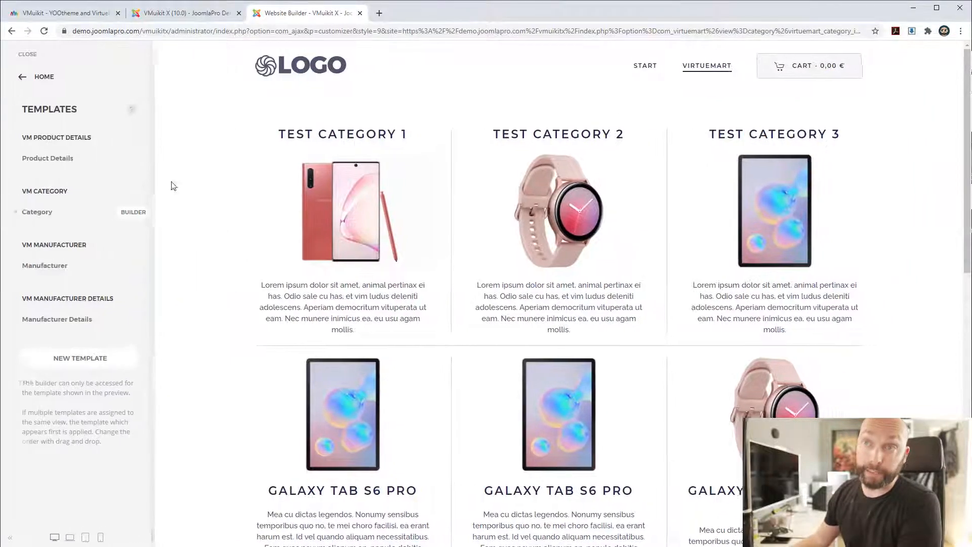
{"action": "mouse_move", "coordinate": [683, 210]}
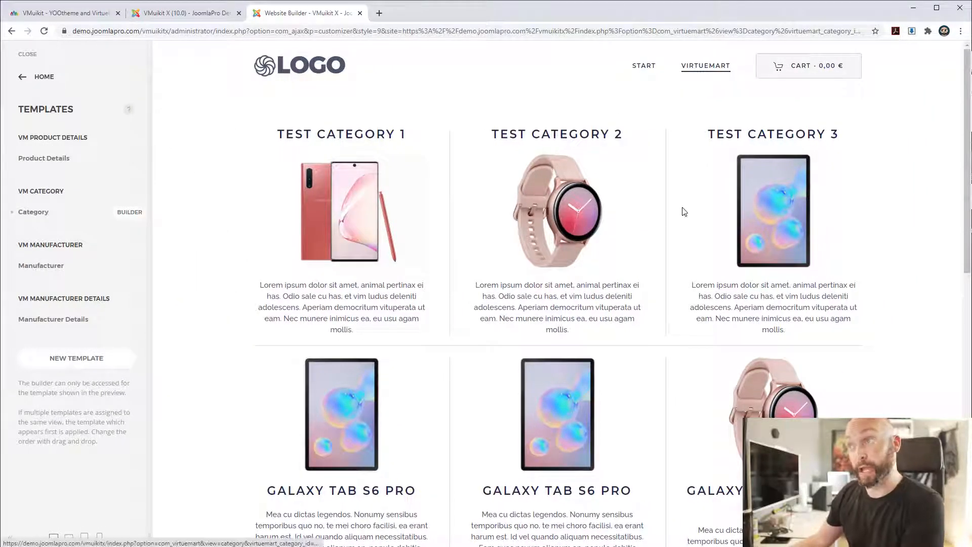
{"action": "mouse_move", "coordinate": [421, 232]}
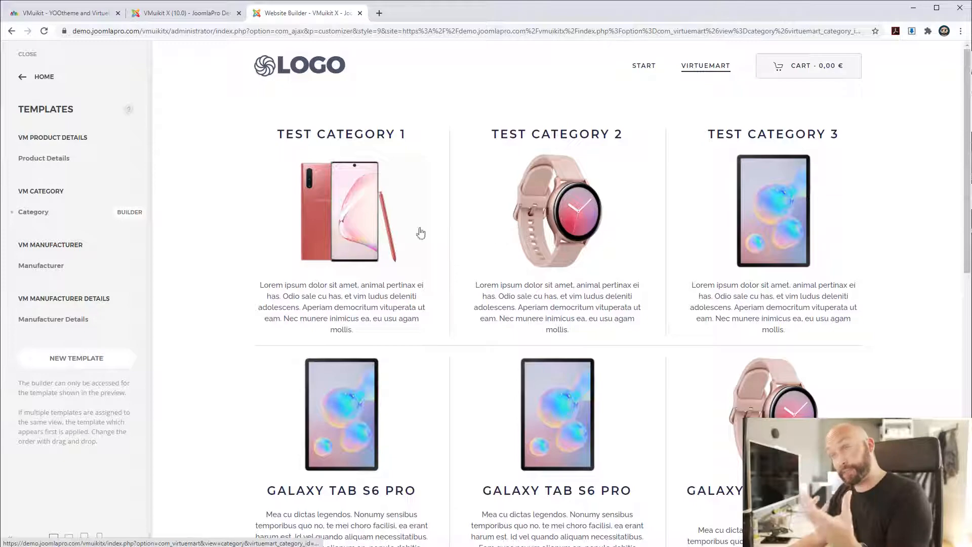
{"action": "mouse_move", "coordinate": [383, 251]}
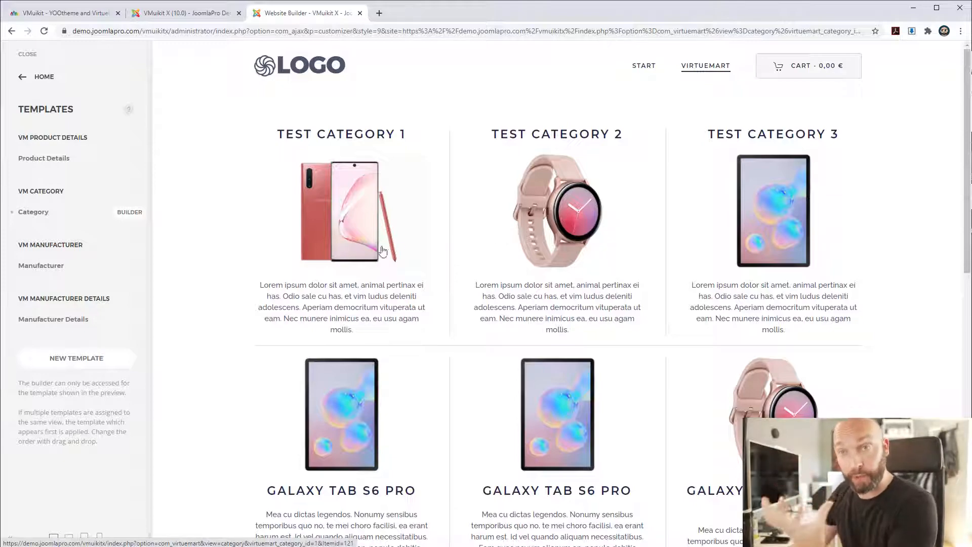
{"action": "double_click", "coordinate": [40, 191]}
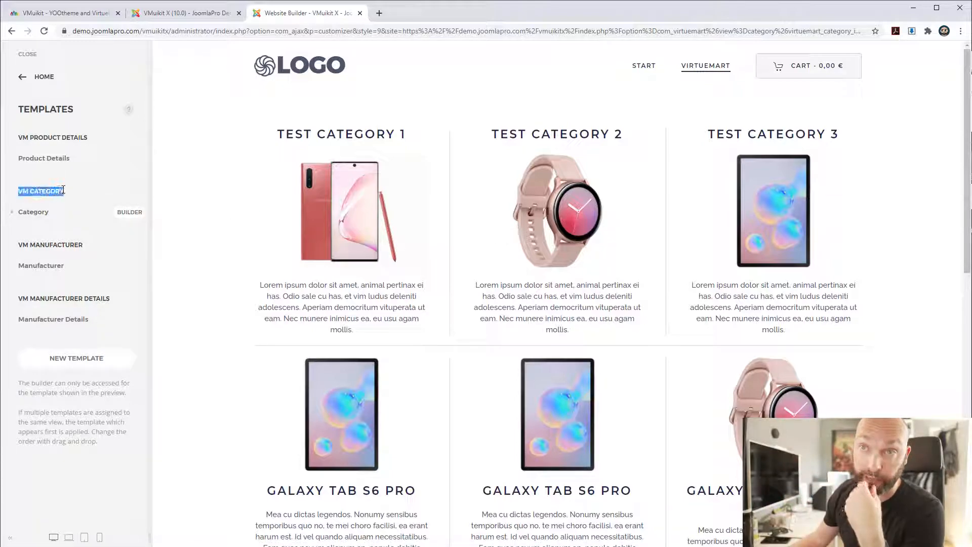
- Map grid item Title, Meta, Content, Image, Link to product Name, Price, Short Description, Image, Product Link
{"action": "left_click", "coordinate": [129, 212]}
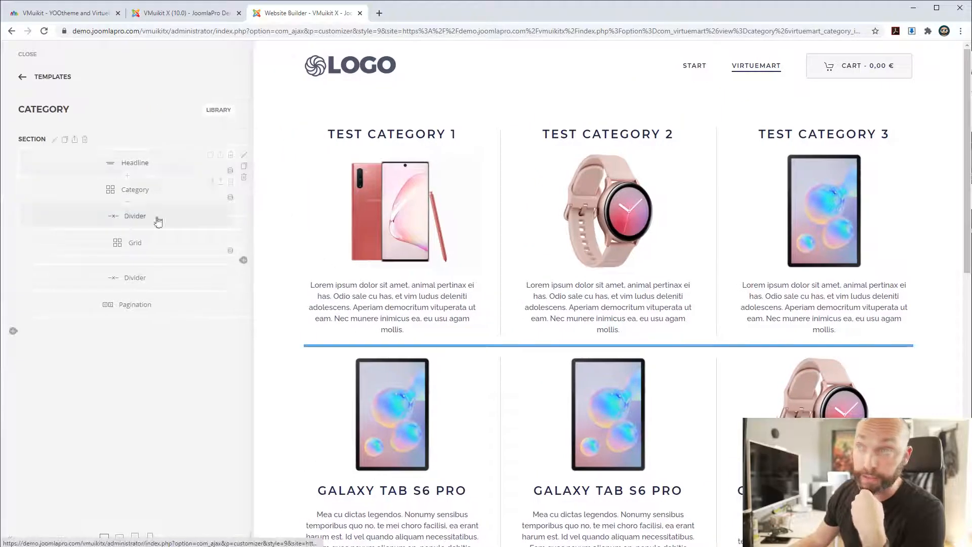
{"action": "scroll", "scroll_direction": "down", "scroll_amount": 3}
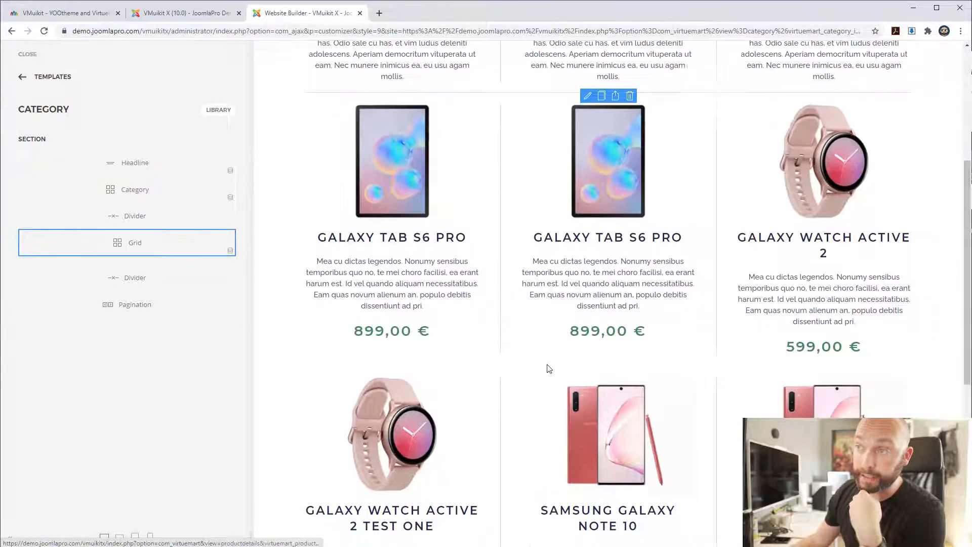
{"action": "scroll", "scroll_direction": "down", "scroll_amount": 3}
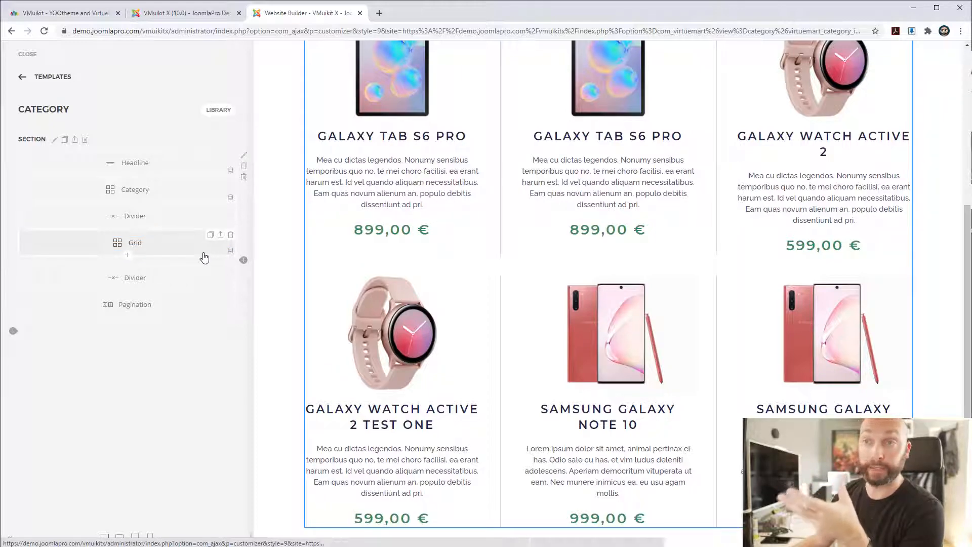
{"action": "left_click", "coordinate": [135, 243]}
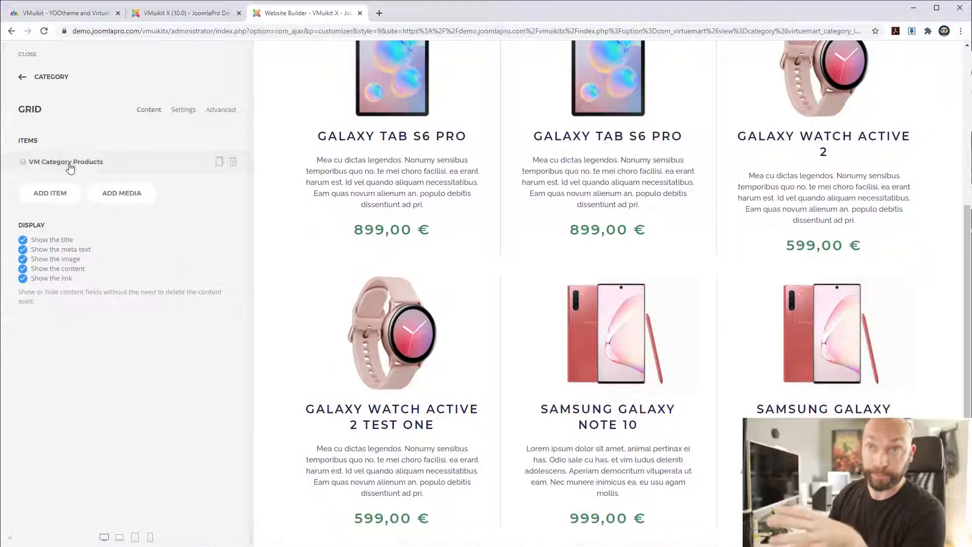
{"action": "left_click", "coordinate": [66, 161]}
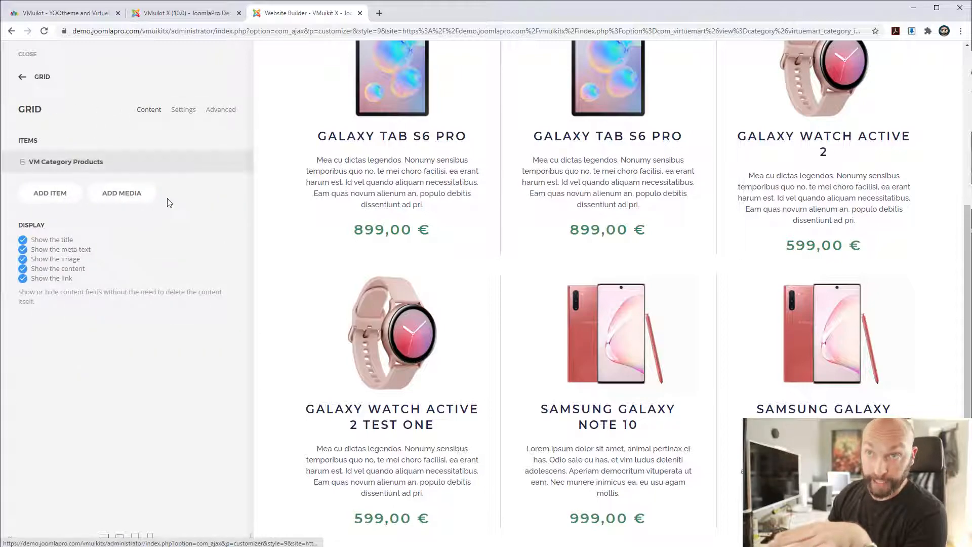
{"action": "left_click", "coordinate": [66, 161]}
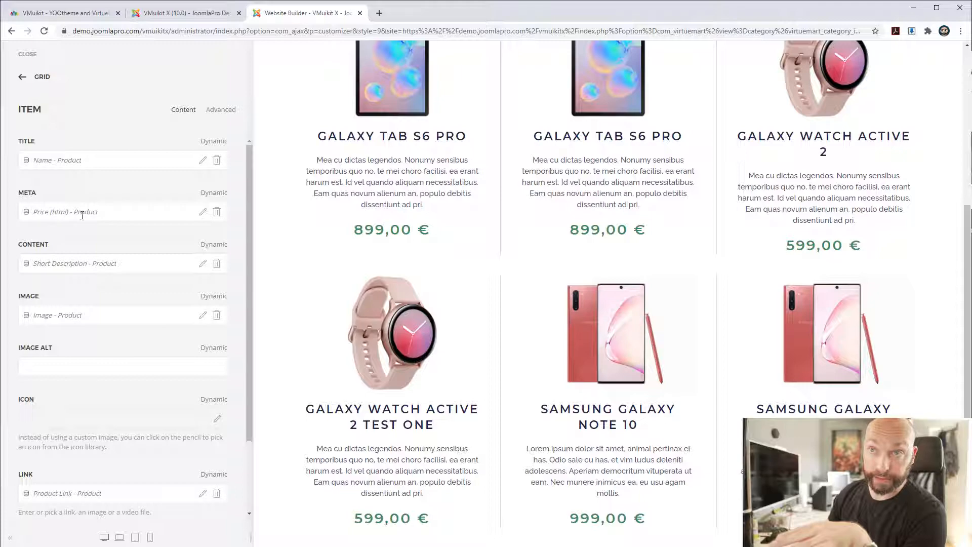
{"action": "left_click", "coordinate": [203, 212]}
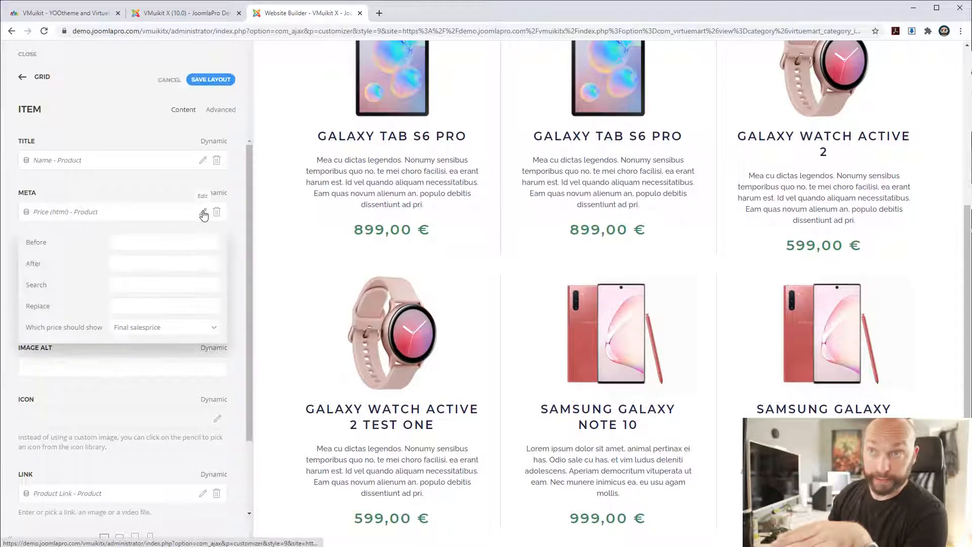
{"action": "left_click", "coordinate": [164, 327]}
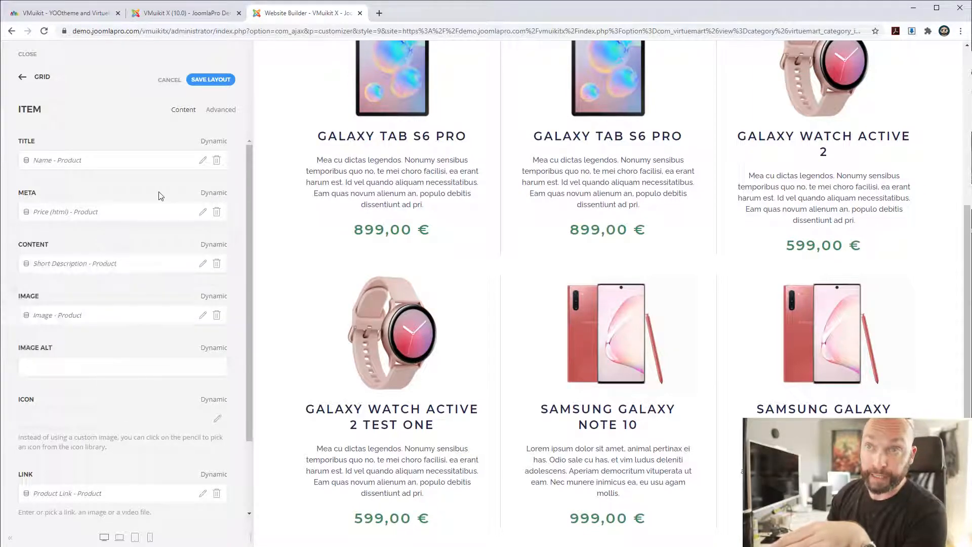
{"action": "scroll", "scroll_direction": "down", "scroll_amount": 3}
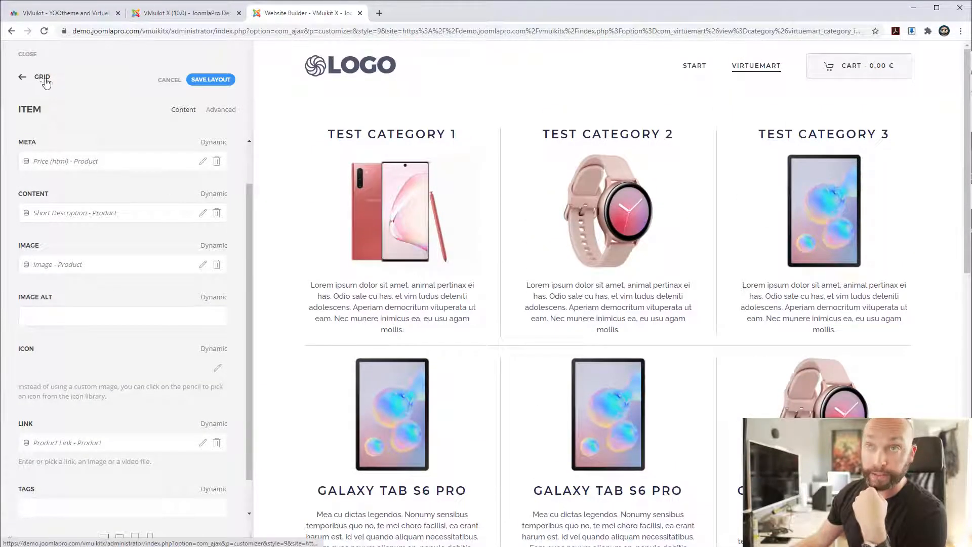
- Leave the category layout for Templates, confirm the prompt, and check Limit by Categories
{"action": "left_click", "coordinate": [22, 76]}
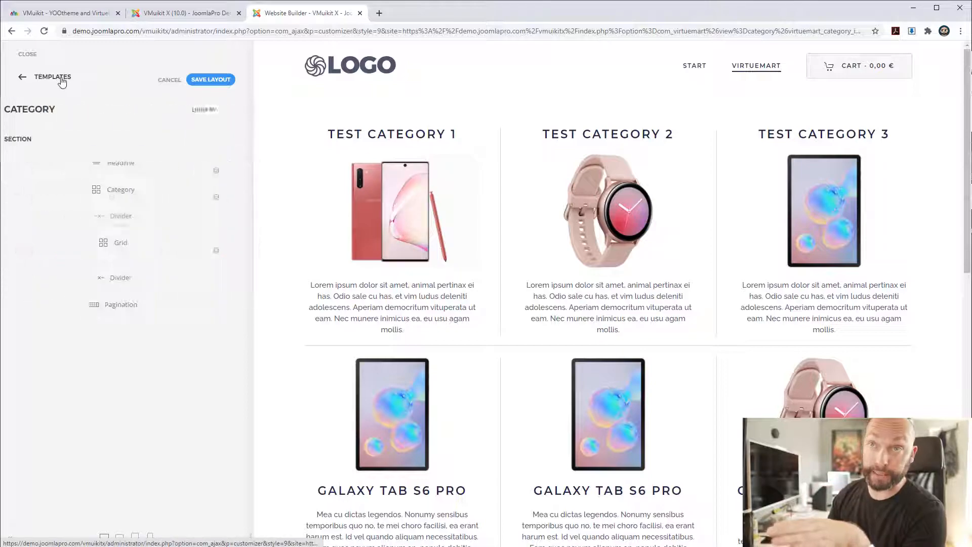
{"action": "left_click", "coordinate": [22, 76]}
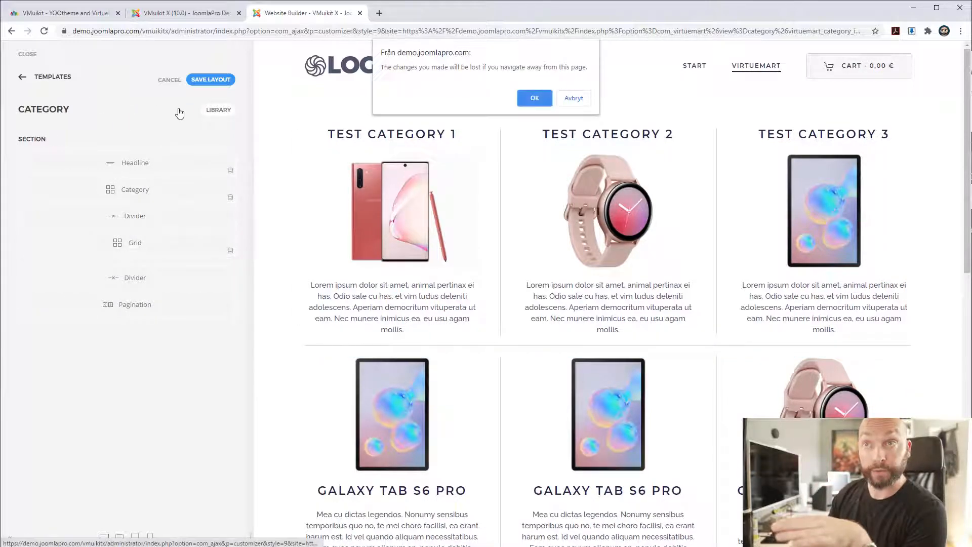
{"action": "left_click", "coordinate": [534, 98]}
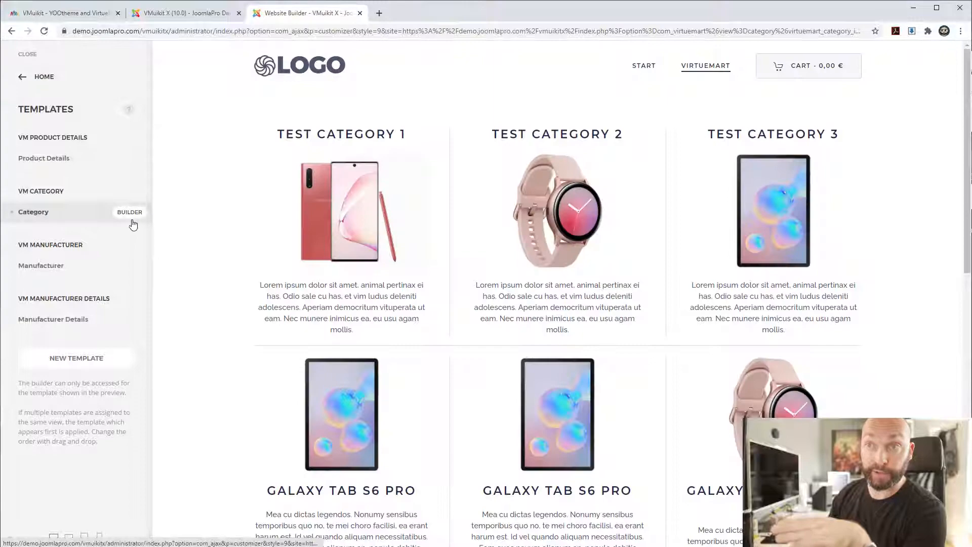
{"action": "left_click", "coordinate": [34, 211]}
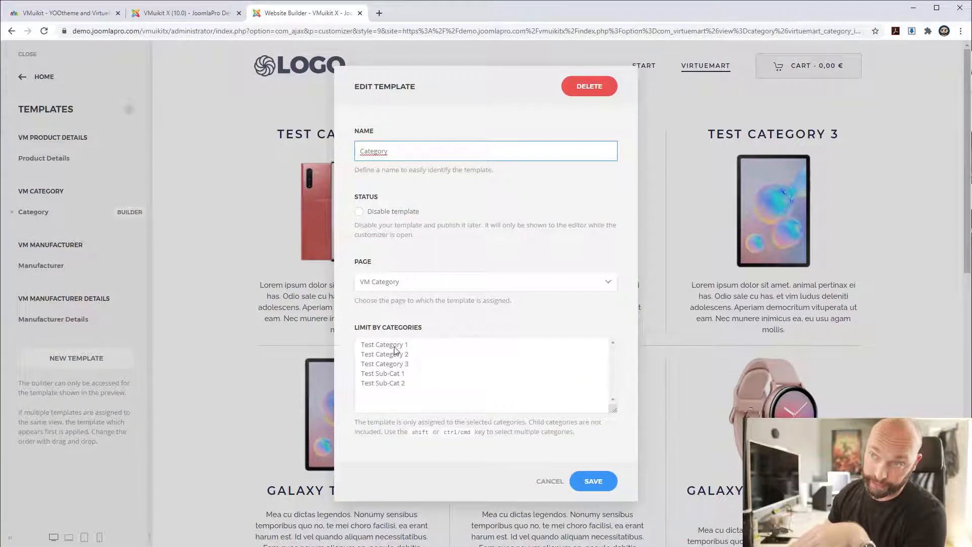
{"action": "left_click", "coordinate": [384, 344]}
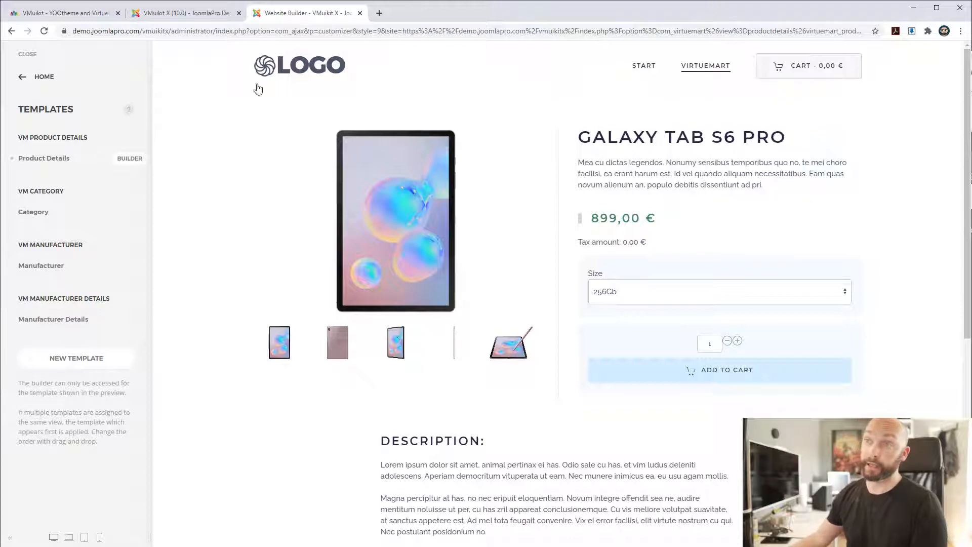
{"action": "mouse_move", "coordinate": [581, 217]}
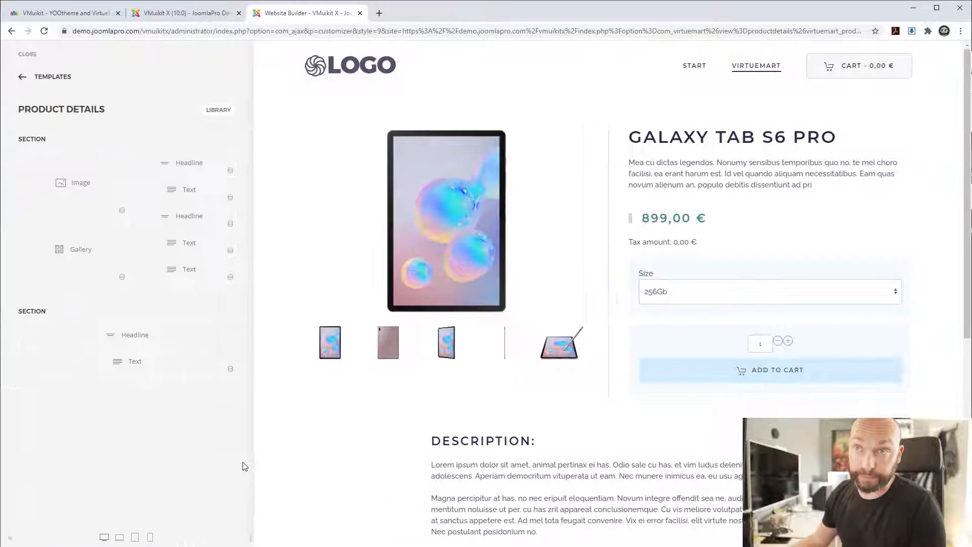
{"action": "mouse_move", "coordinate": [76, 215]}
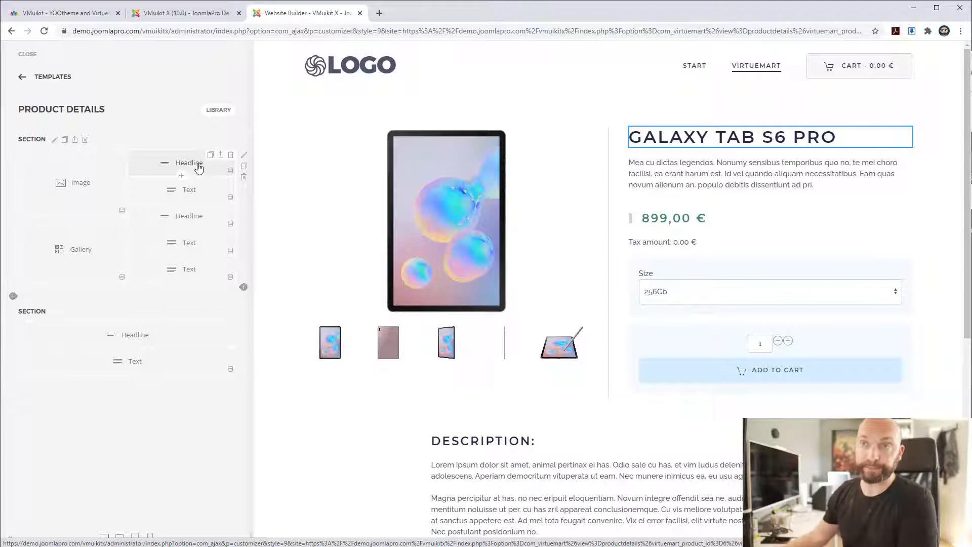
{"action": "left_click", "coordinate": [189, 215]}
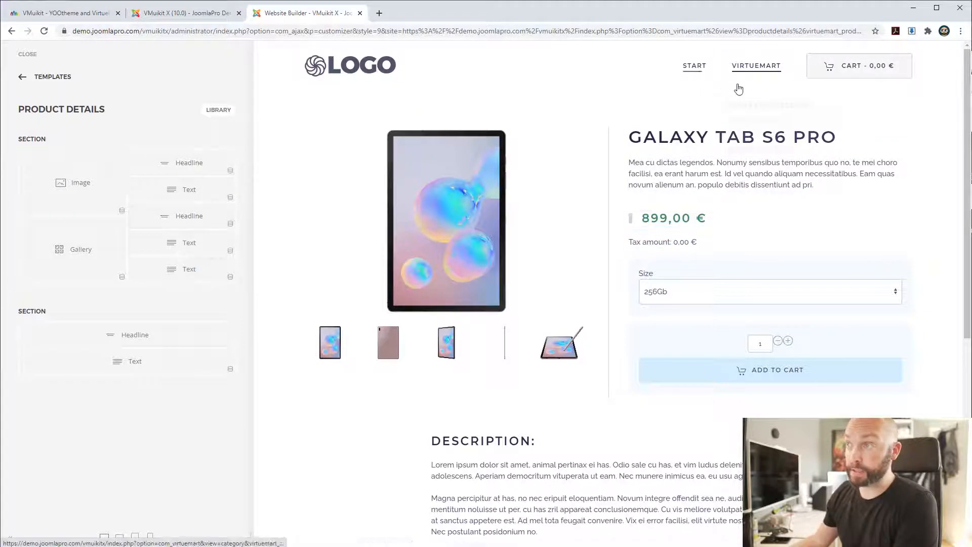
{"action": "left_click", "coordinate": [22, 76]}
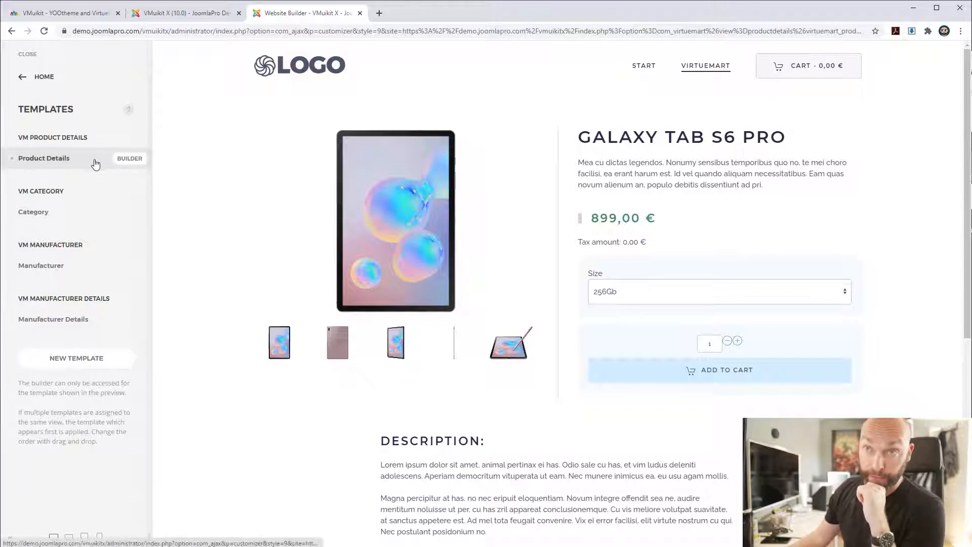
- Preview the Samsung manufacturer page and open the Manufacturer template's layout
{"action": "left_click", "coordinate": [41, 265]}
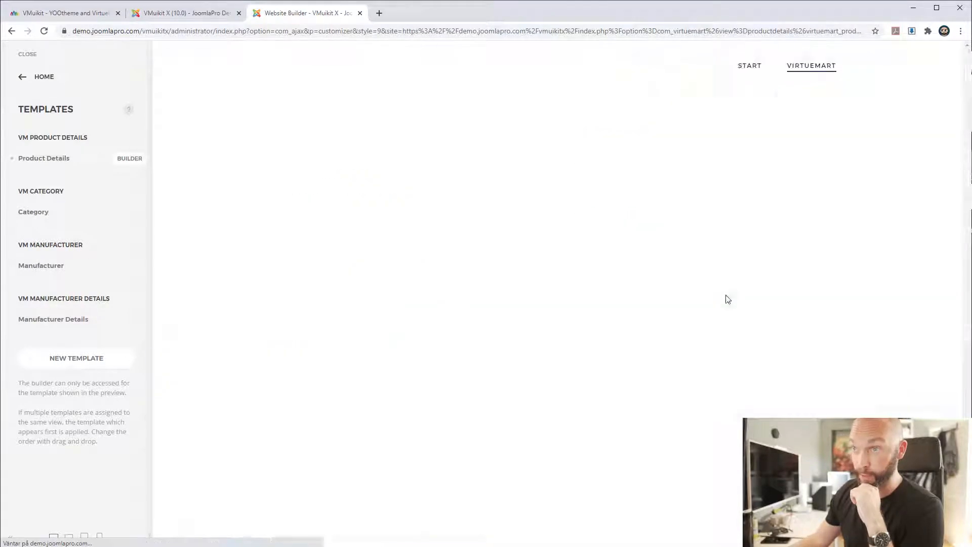
{"action": "left_click", "coordinate": [41, 266]}
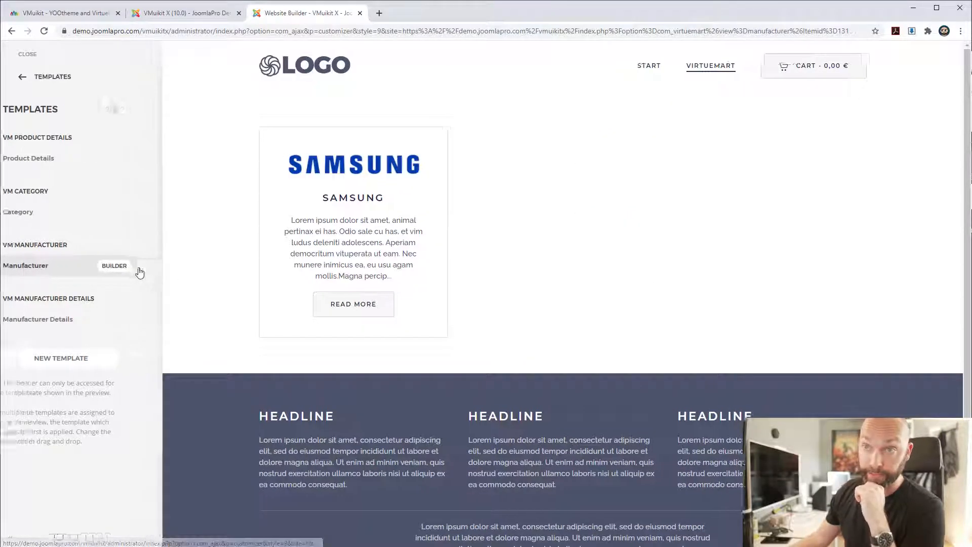
{"action": "left_click", "coordinate": [114, 265]}
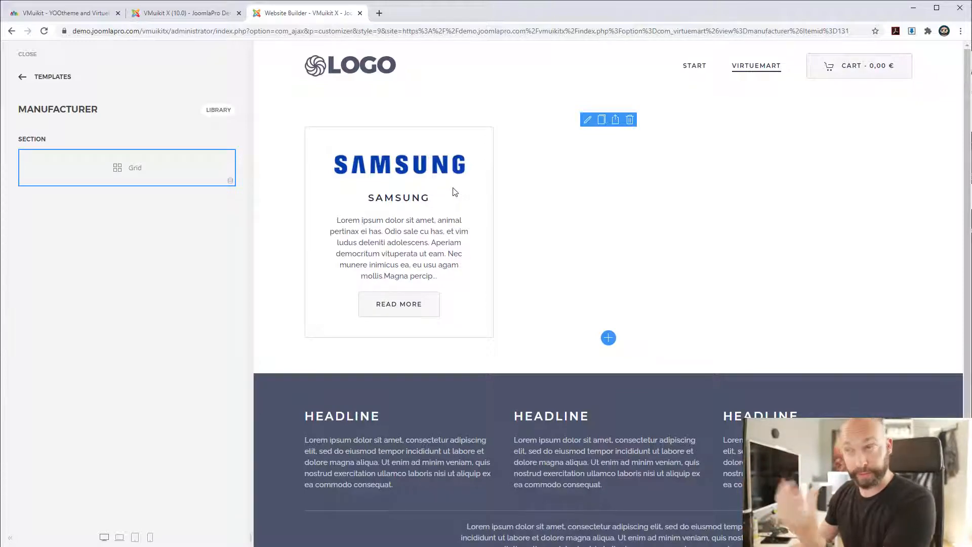
{"action": "mouse_move", "coordinate": [903, 296]}
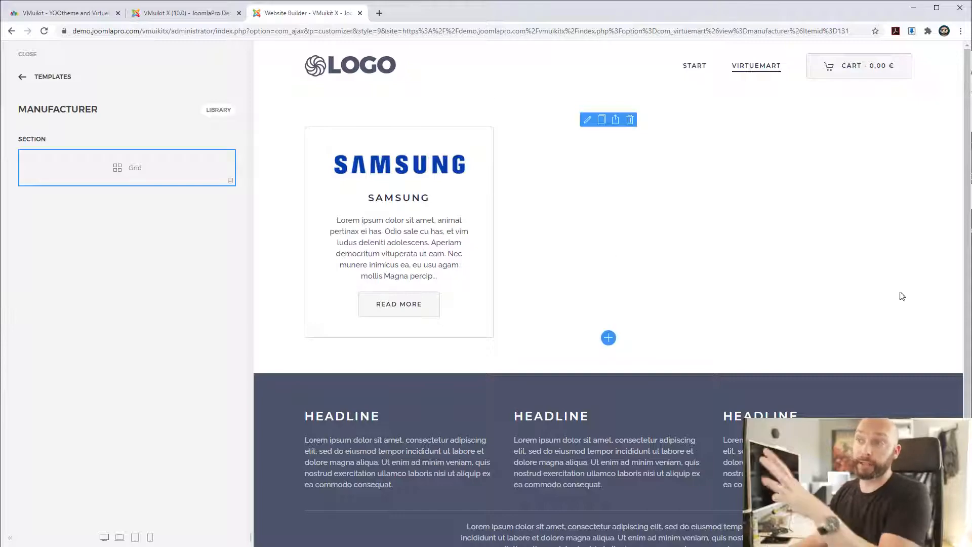
{"action": "mouse_move", "coordinate": [802, 253]}
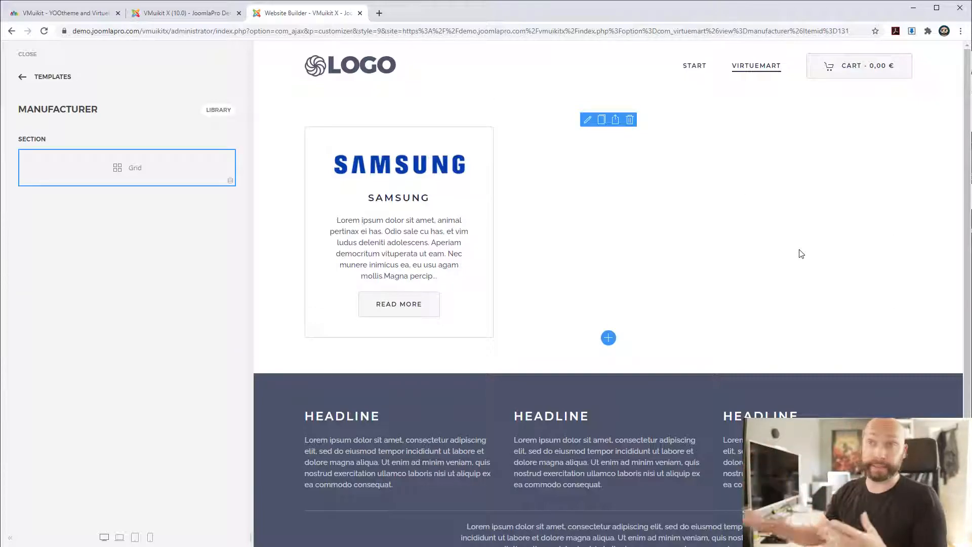
{"action": "mouse_move", "coordinate": [761, 174]}
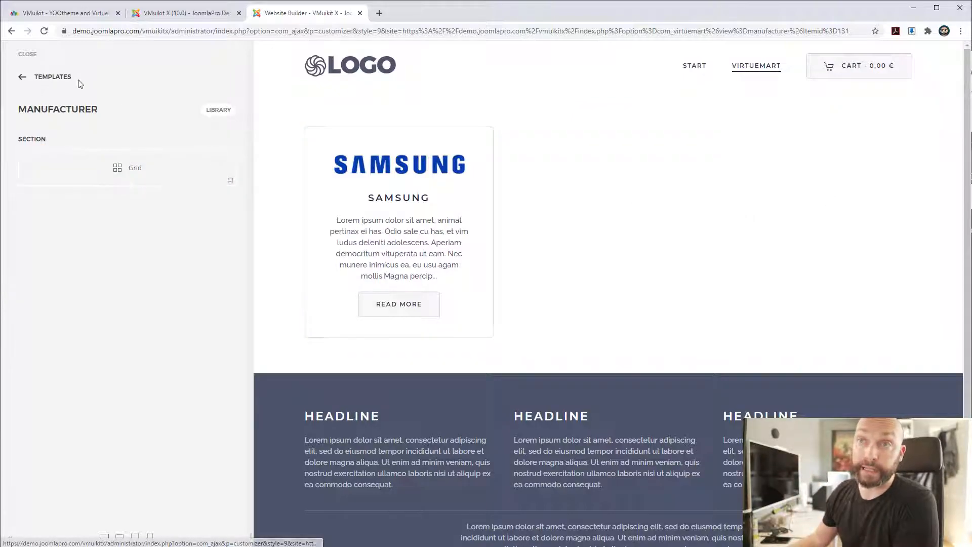
- Open the Manufacturer Details template layout and add an empty section below the existing one
{"action": "left_click", "coordinate": [22, 76]}
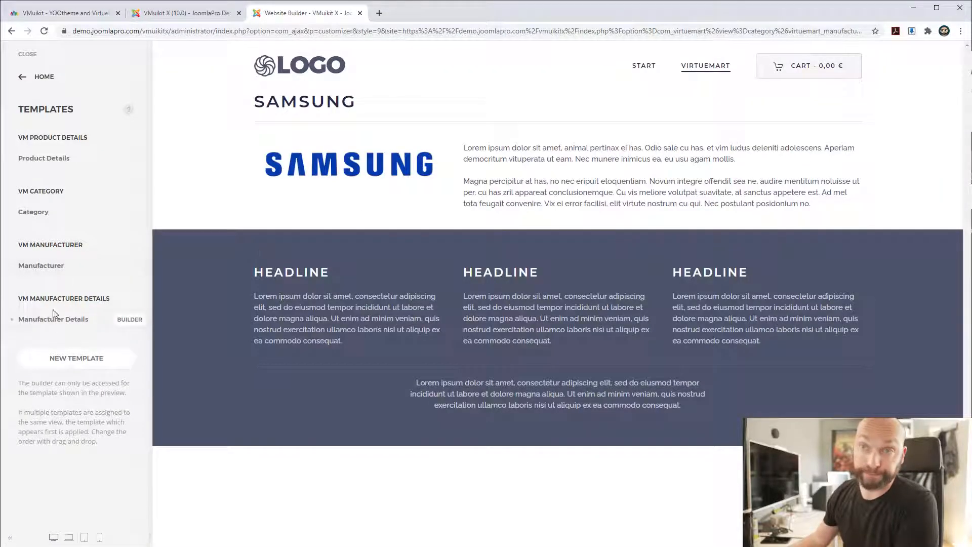
{"action": "left_click", "coordinate": [130, 319]}
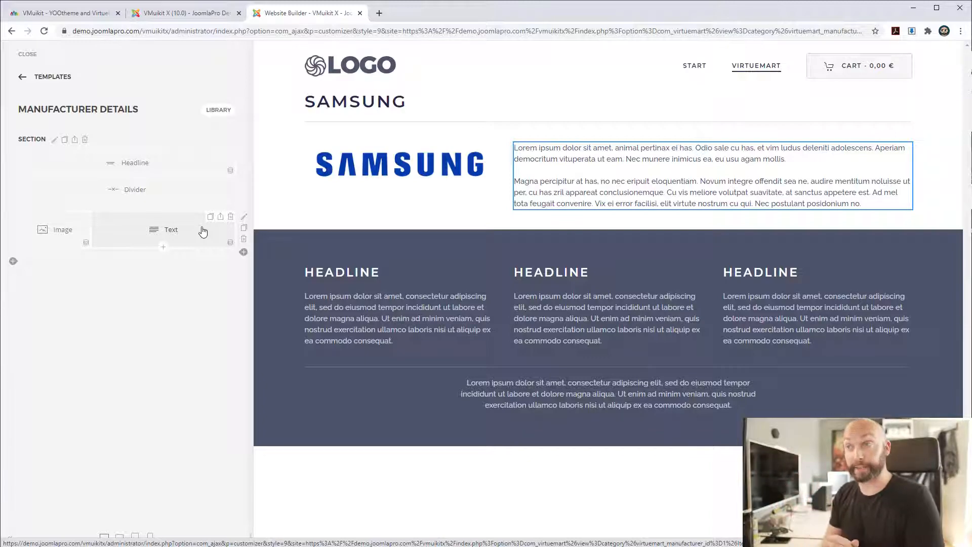
{"action": "mouse_move", "coordinate": [10, 270]}
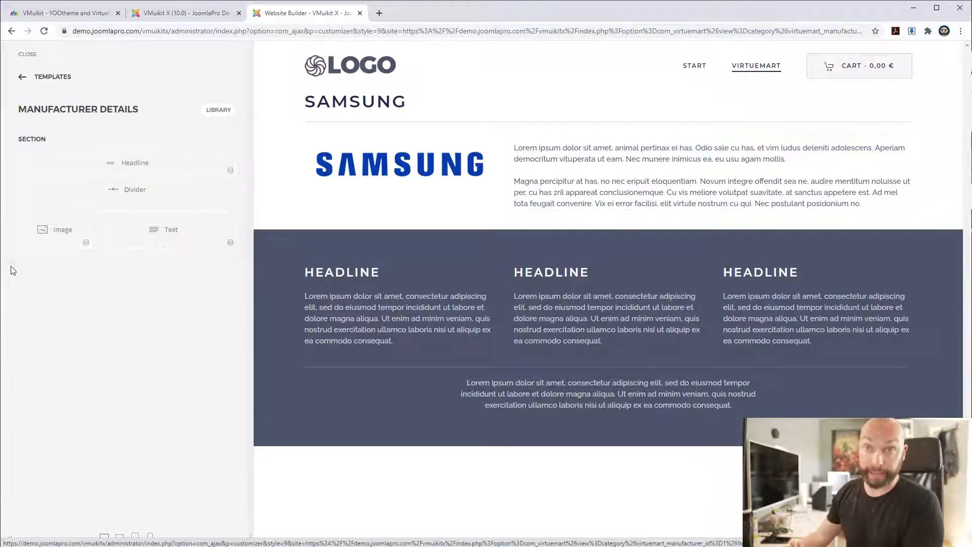
{"action": "left_click", "coordinate": [126, 304]}
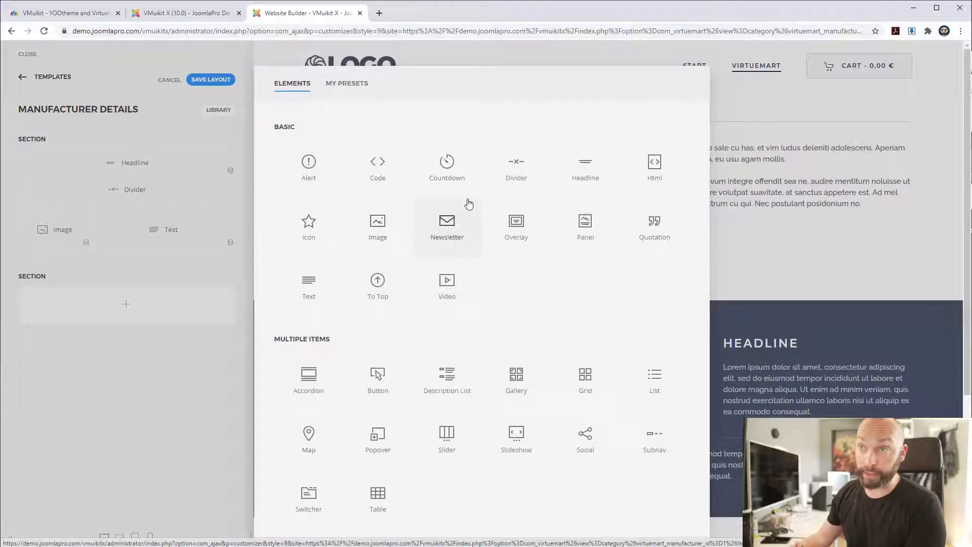
{"action": "mouse_move", "coordinate": [195, 353]}
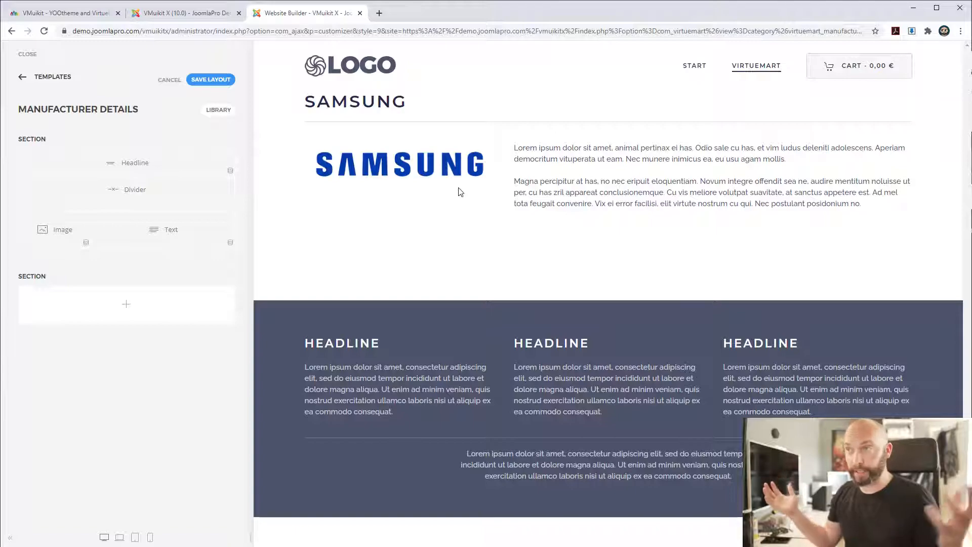
{"action": "mouse_move", "coordinate": [141, 62]}
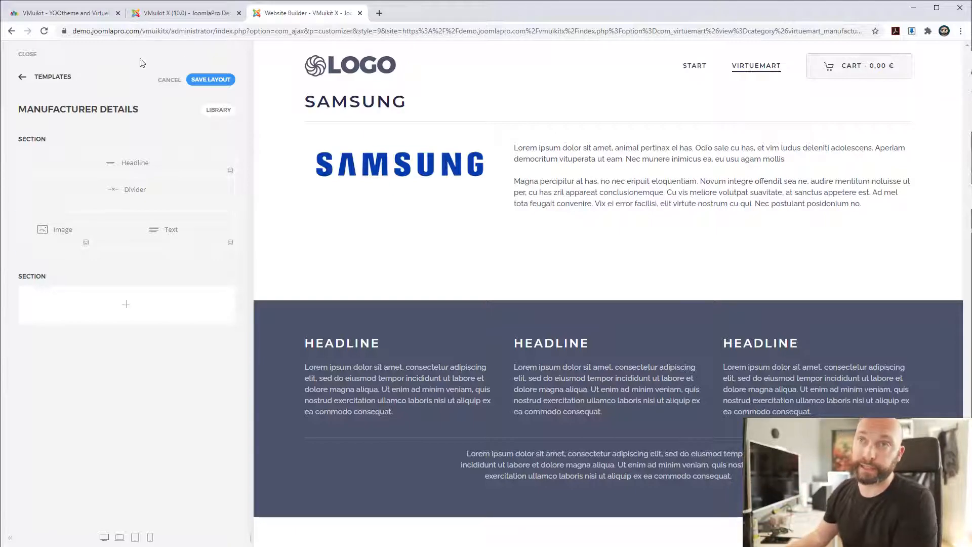
- Preview the shop's start page and add the Samsung Galaxy Note 10 to the cart
{"action": "left_click", "coordinate": [21, 76]}
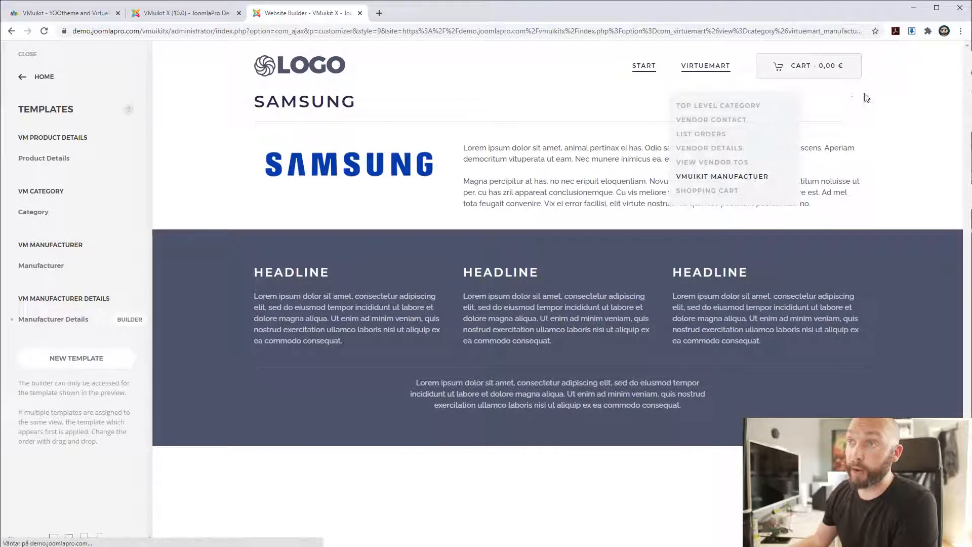
{"action": "left_click", "coordinate": [643, 65]}
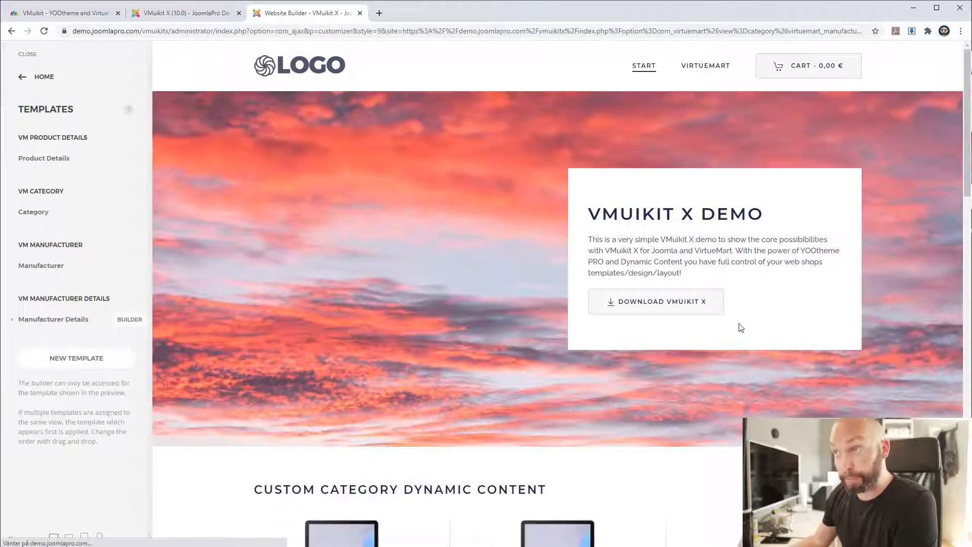
{"action": "scroll", "scroll_direction": "down", "scroll_amount": 3}
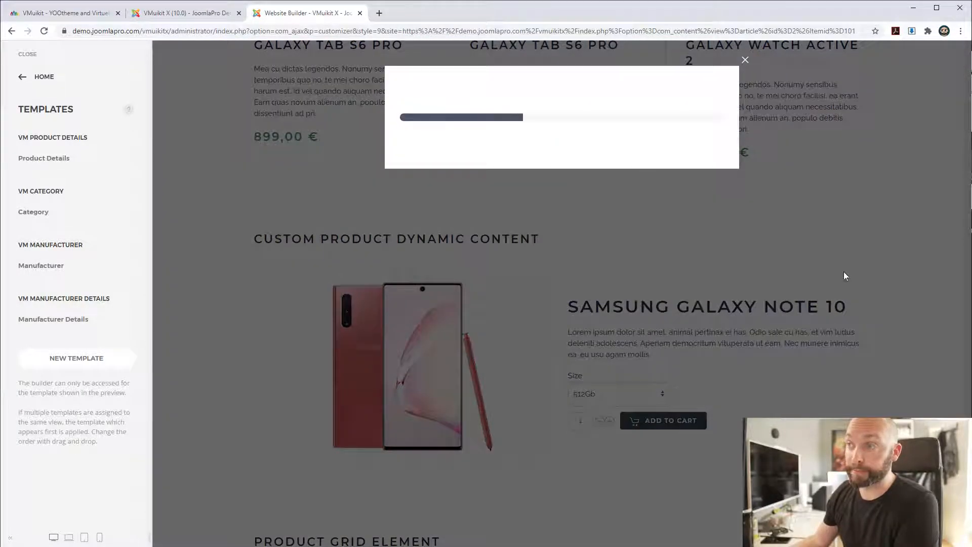
{"action": "left_click", "coordinate": [663, 420]}
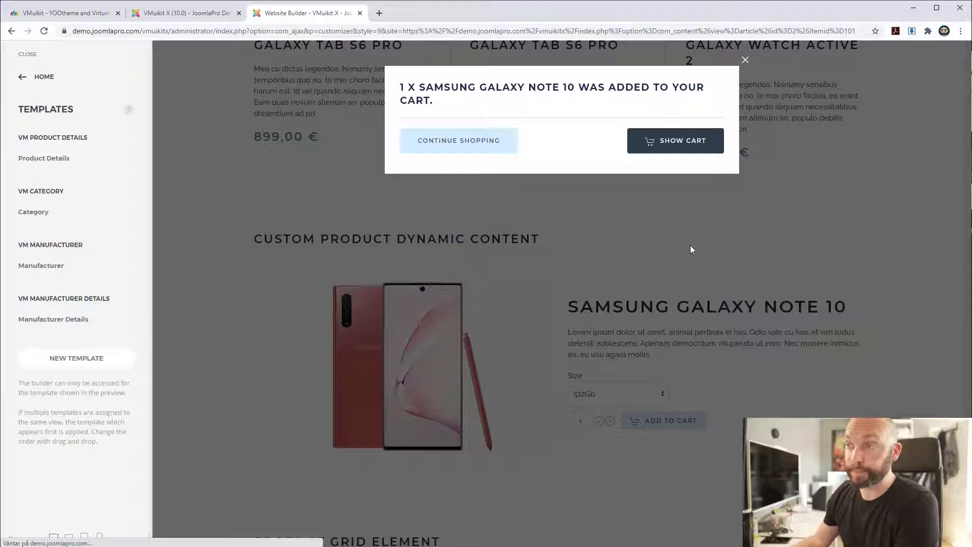
- Open the full cart and review the Galaxy Note 10, shipment, PayPal and guest checkout
{"action": "left_click", "coordinate": [675, 140]}
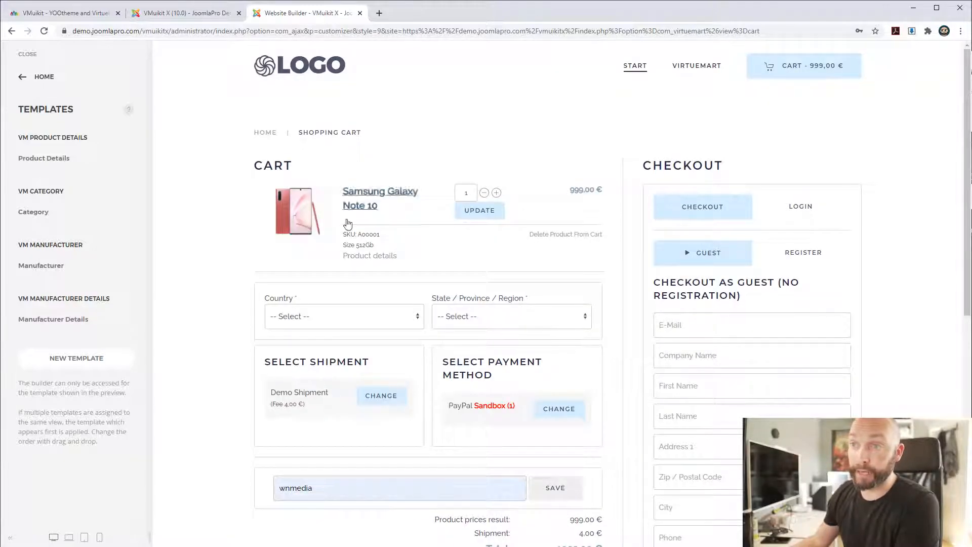
{"action": "scroll", "scroll_direction": "down", "scroll_amount": 3}
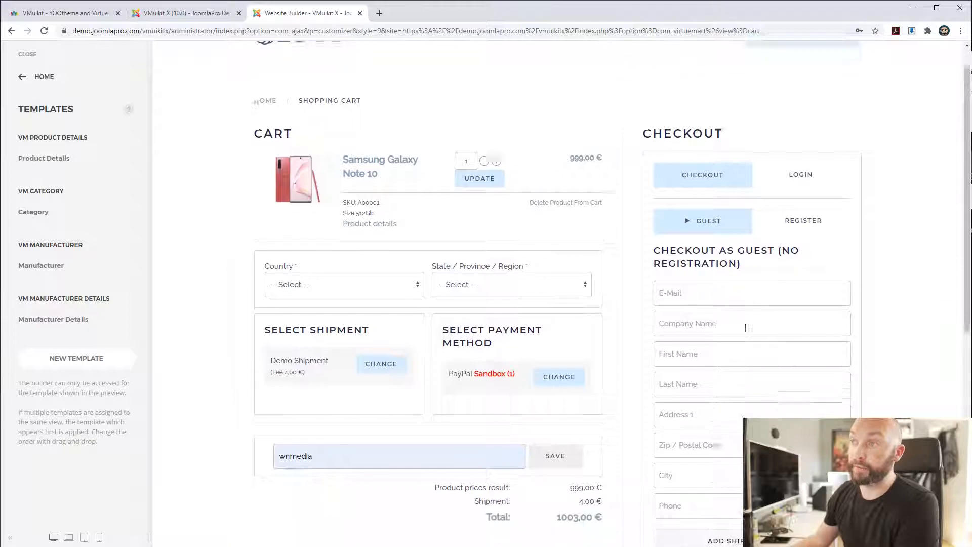
{"action": "scroll", "scroll_direction": "up", "scroll_amount": 3}
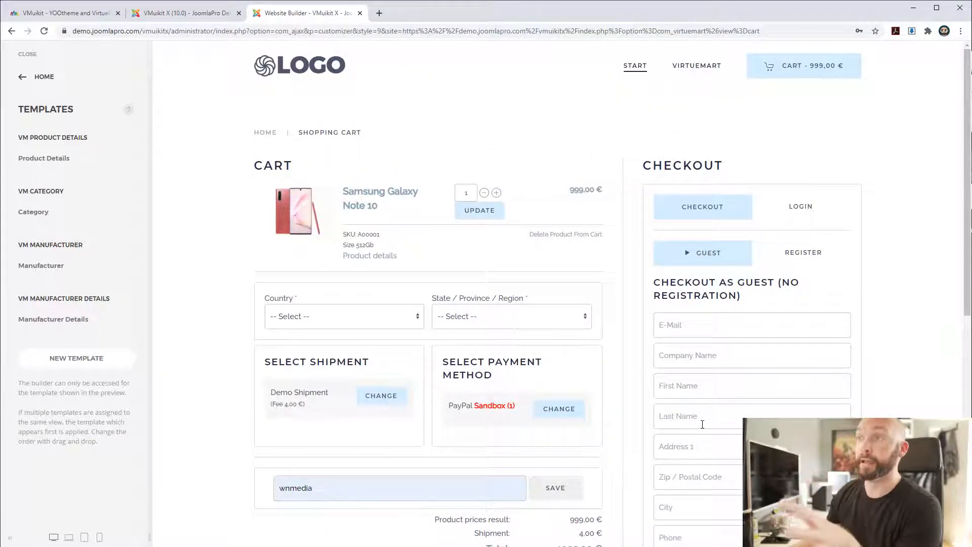
{"action": "scroll", "scroll_direction": "down", "scroll_amount": 3}
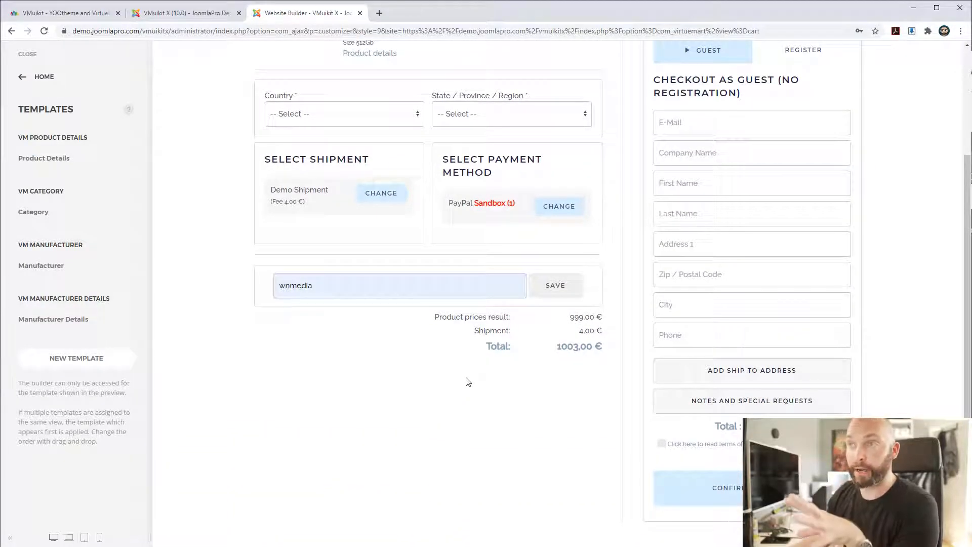
{"action": "scroll", "scroll_direction": "up", "scroll_amount": 3}
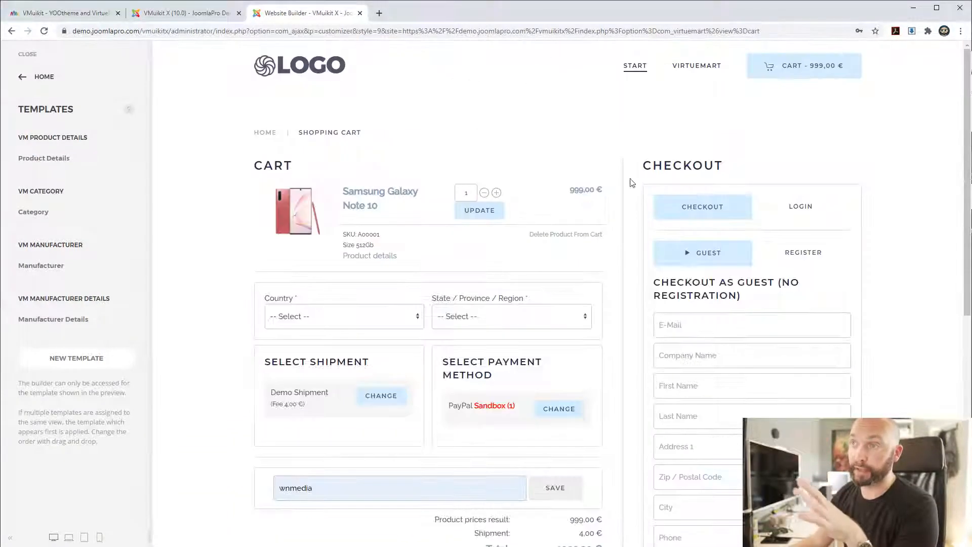
{"action": "scroll", "scroll_direction": "down", "scroll_amount": 3}
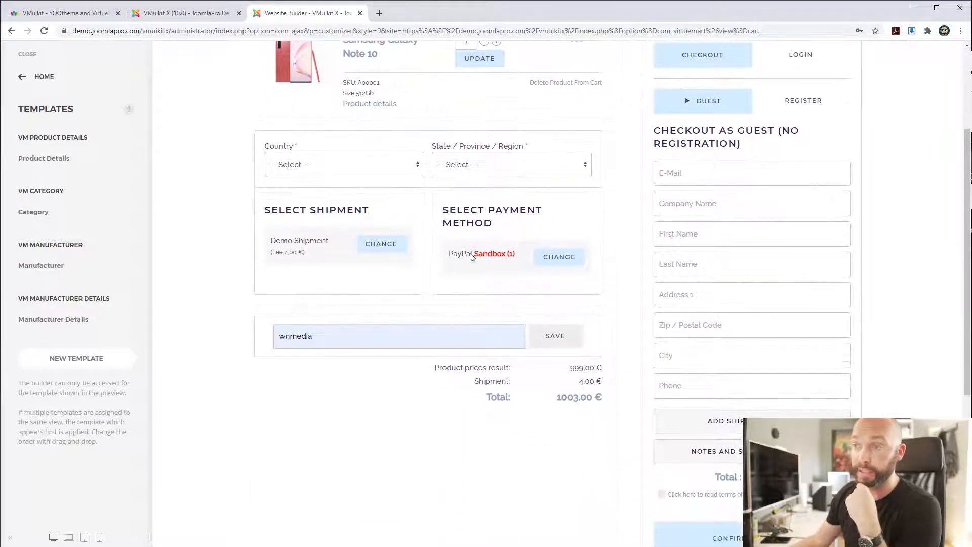
{"action": "scroll", "scroll_direction": "up", "scroll_amount": 3}
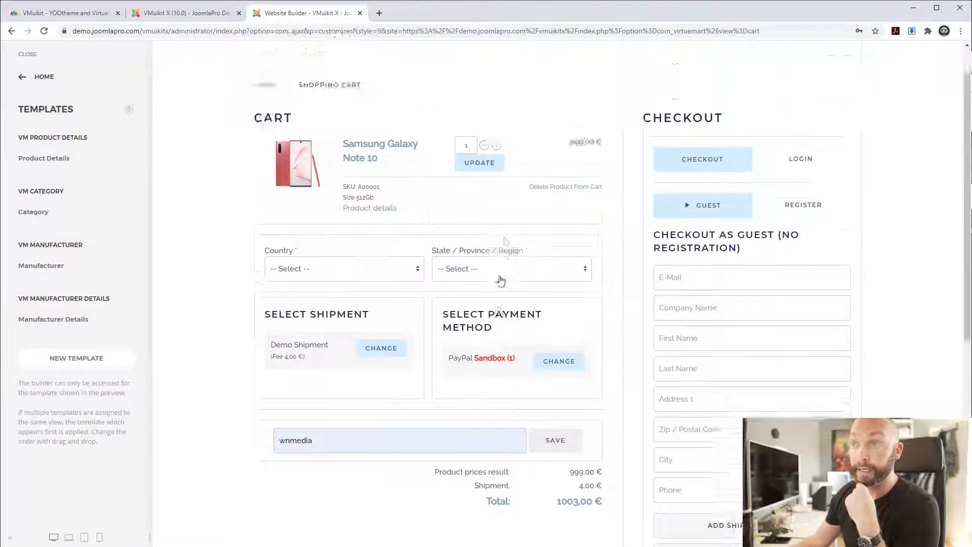
{"action": "scroll", "scroll_direction": "up", "scroll_amount": 3}
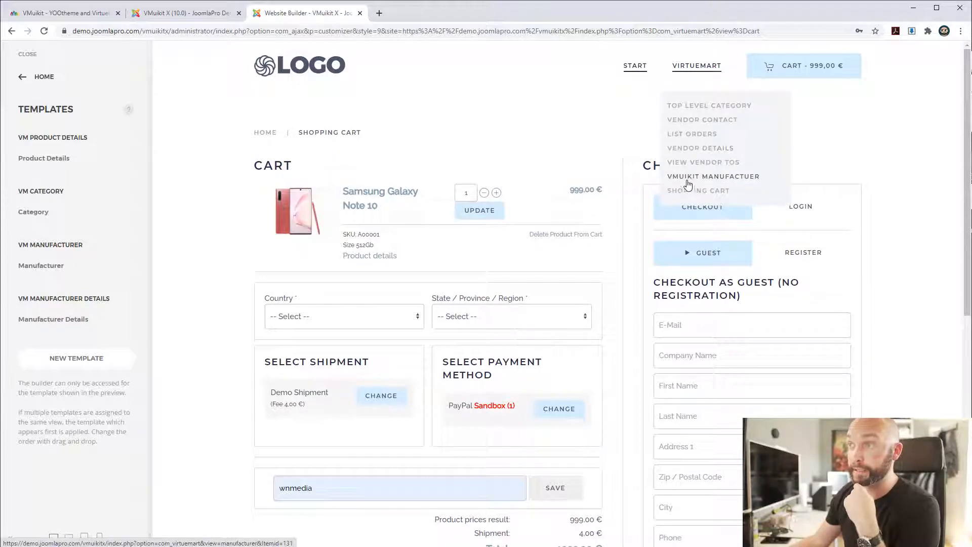
- Go home and open the header cart summary showing the Galaxy Note 10 at 999,00 €
{"action": "left_click", "coordinate": [634, 66]}
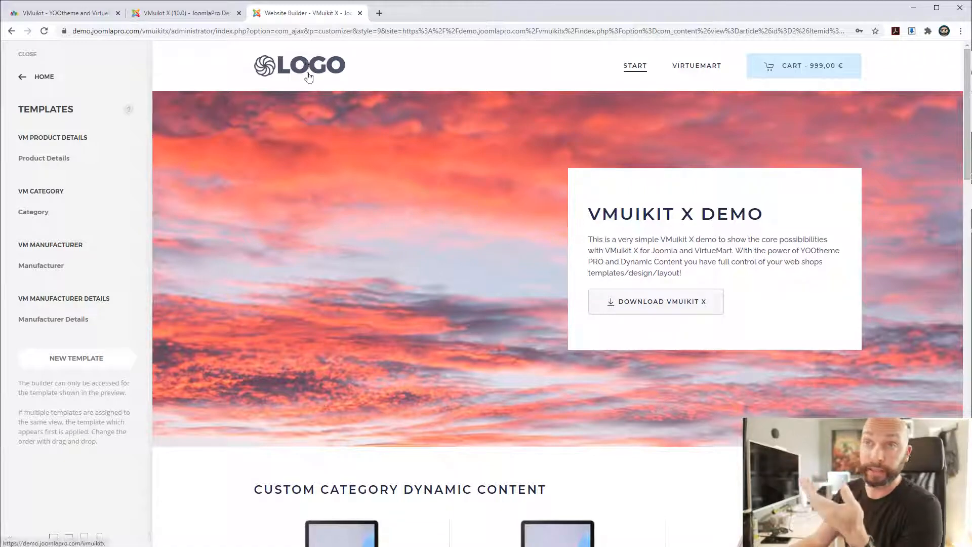
{"action": "mouse_move", "coordinate": [834, 74]}
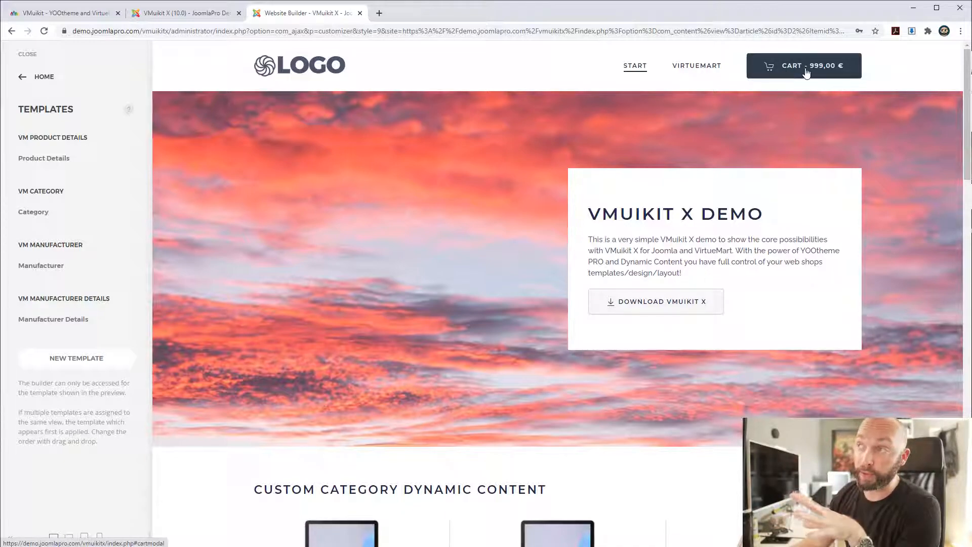
{"action": "mouse_move", "coordinate": [856, 66]}
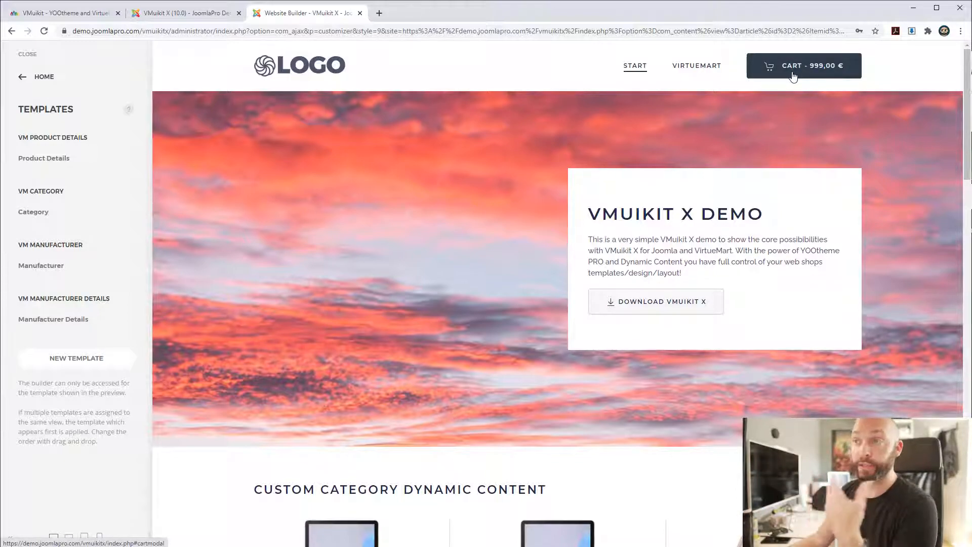
{"action": "left_click", "coordinate": [803, 65]}
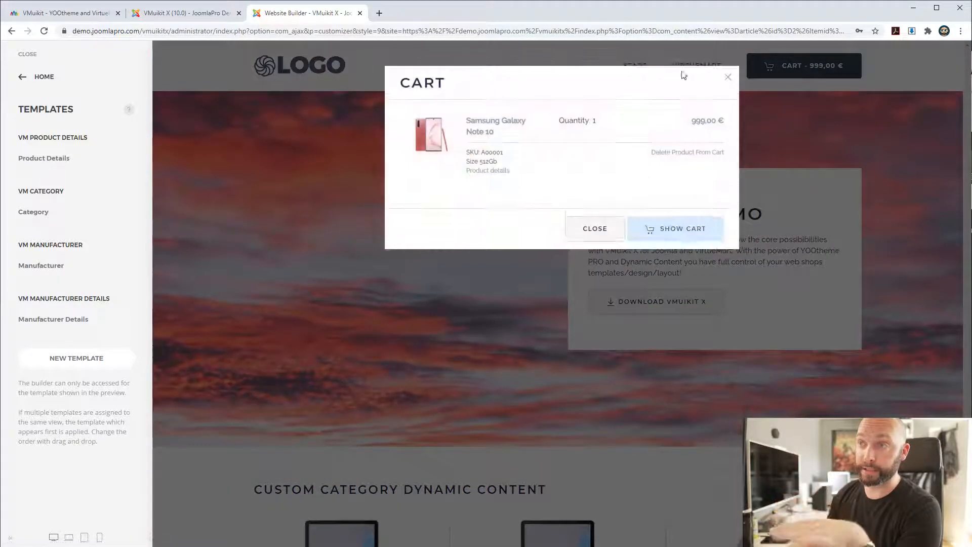
{"action": "mouse_move", "coordinate": [595, 229]}
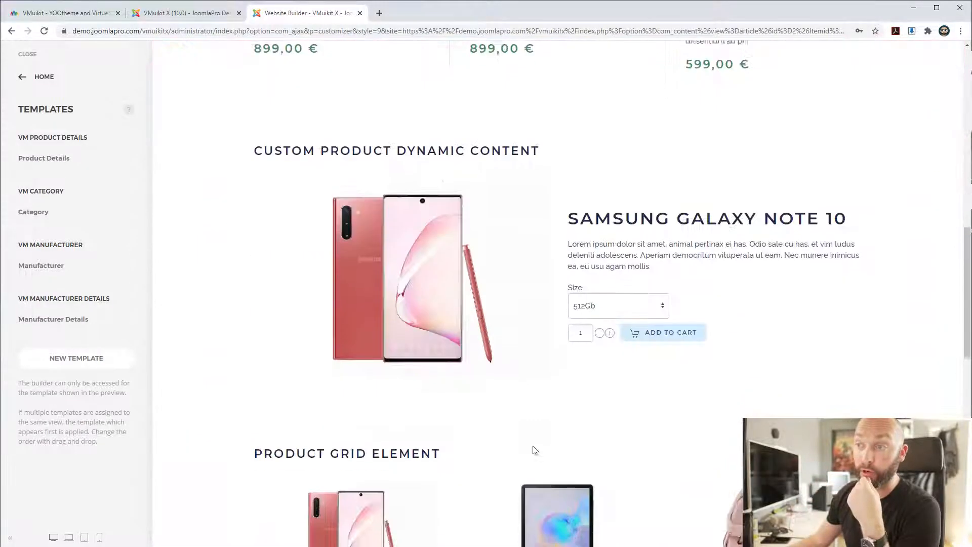
- Add the Galaxy Tab S6 Pro from the Product Grid and open the 2497,00 € cart page
{"action": "scroll", "scroll_direction": "down", "scroll_amount": 3}
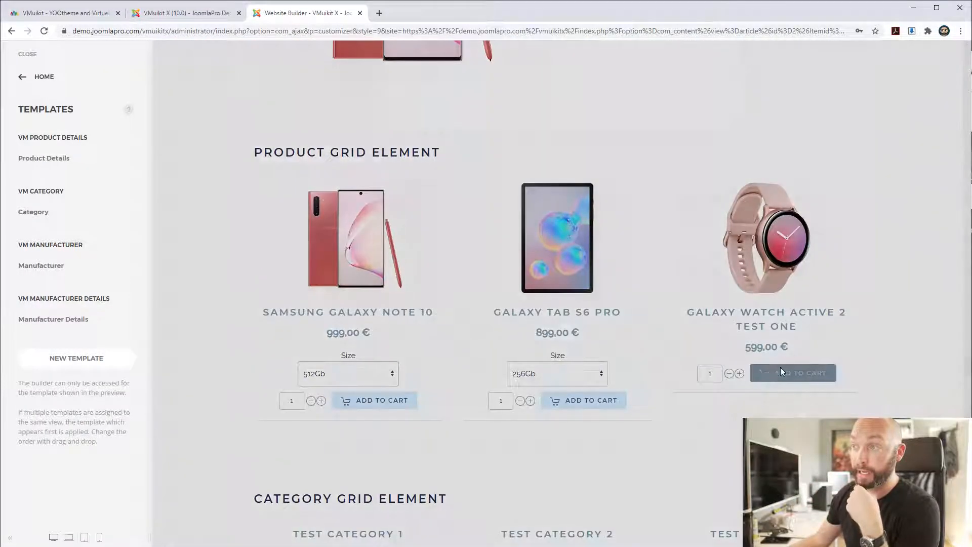
{"action": "left_click", "coordinate": [583, 401]}
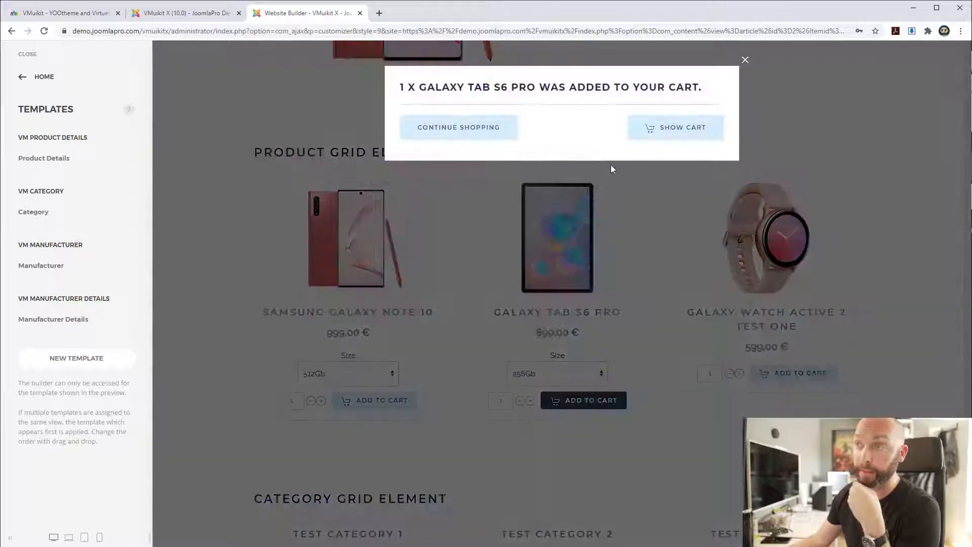
{"action": "left_click", "coordinate": [675, 127]}
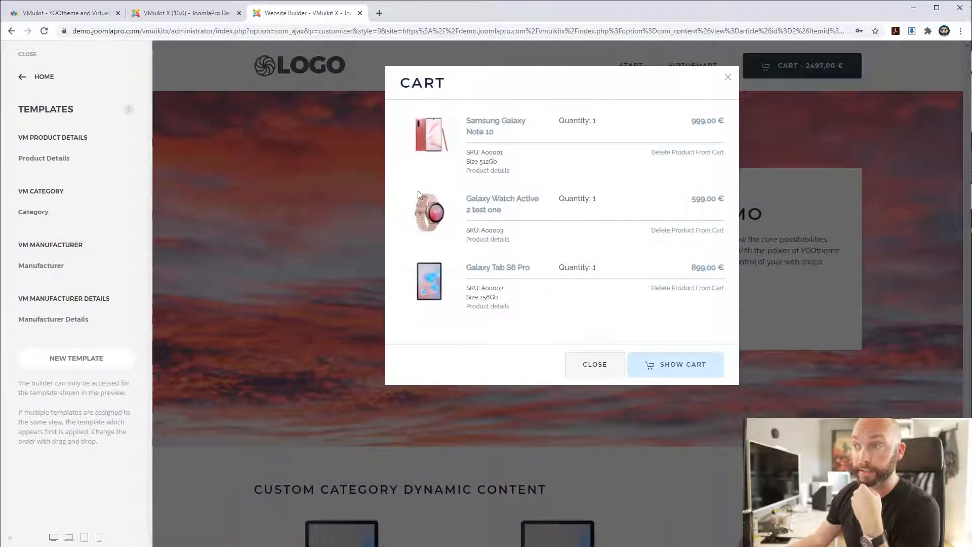
{"action": "left_click", "coordinate": [675, 364]}
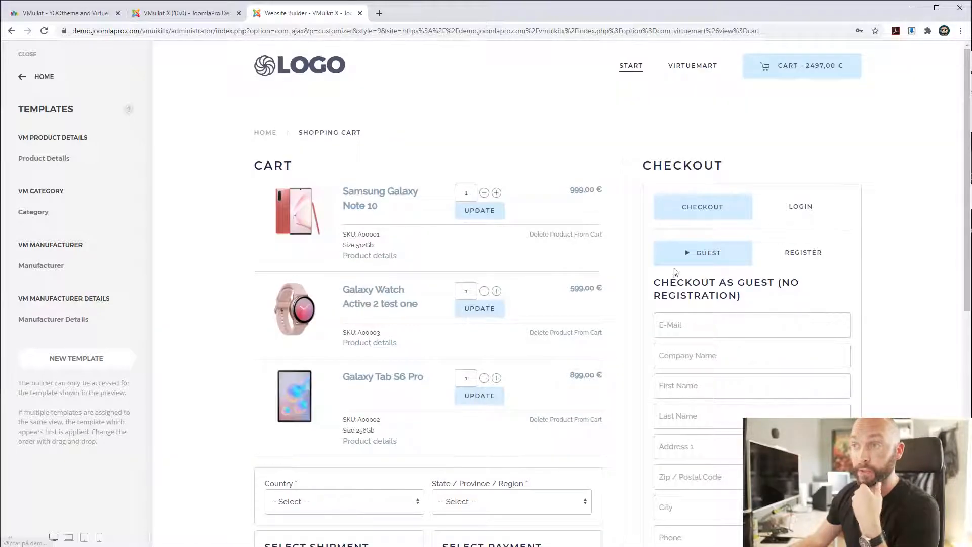
{"action": "mouse_move", "coordinate": [338, 77]}
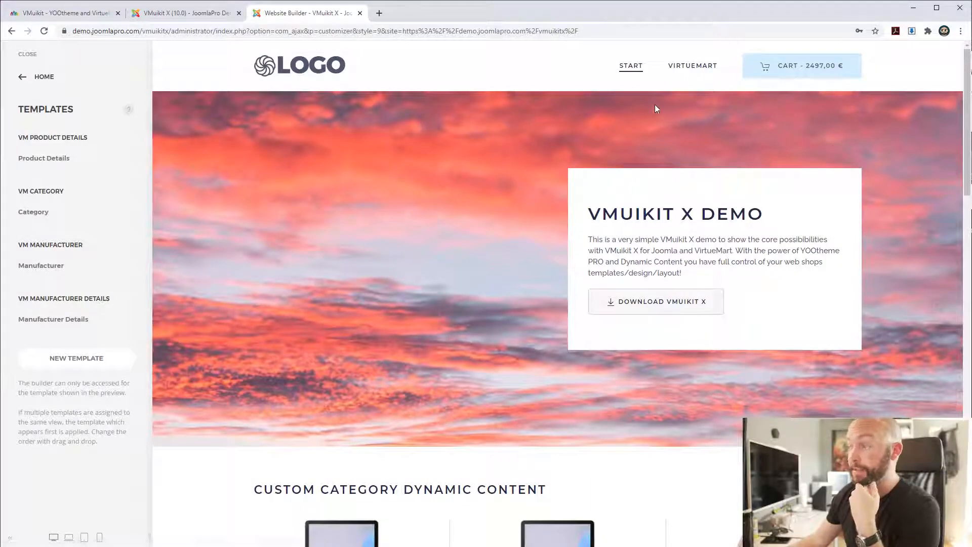
{"action": "mouse_move", "coordinate": [597, 43]}
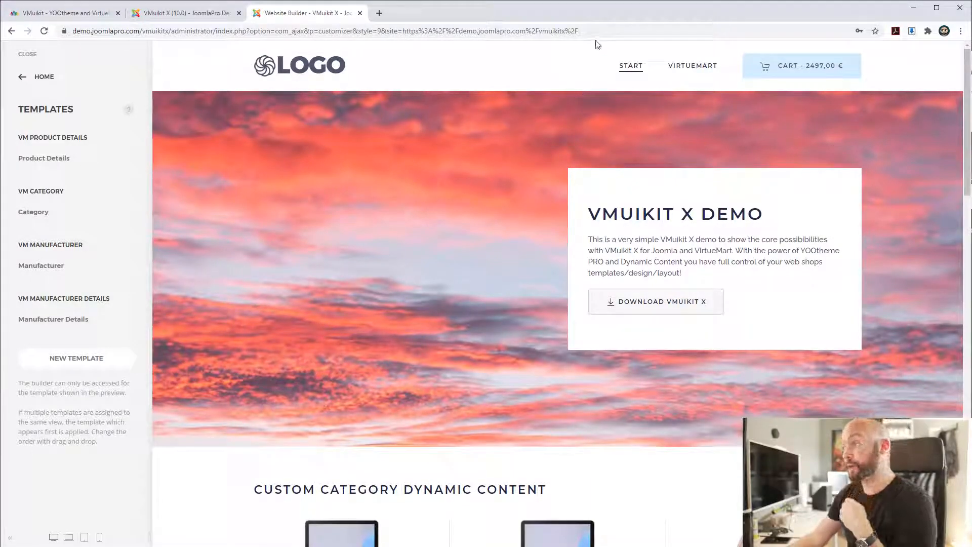
{"action": "mouse_move", "coordinate": [603, 198]}
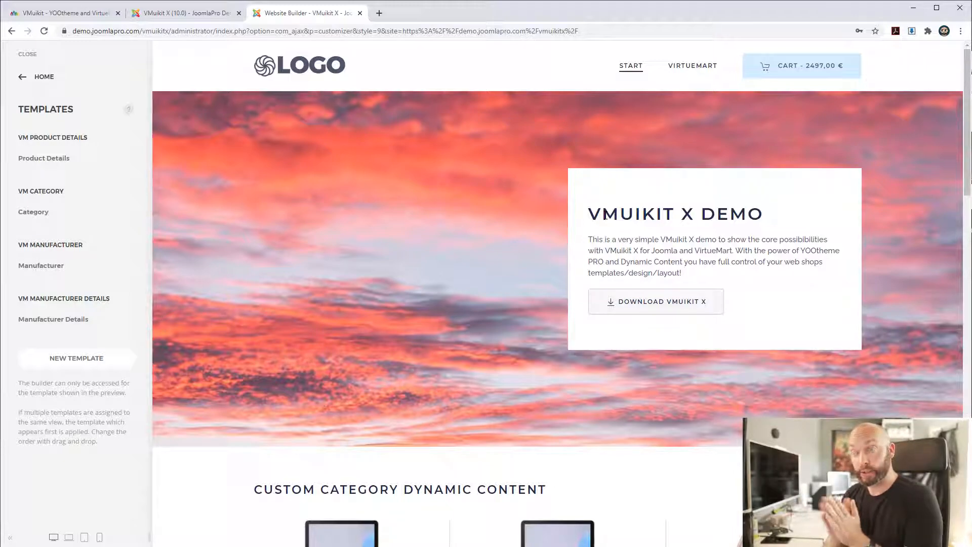
{"action": "mouse_move", "coordinate": [647, 161]}
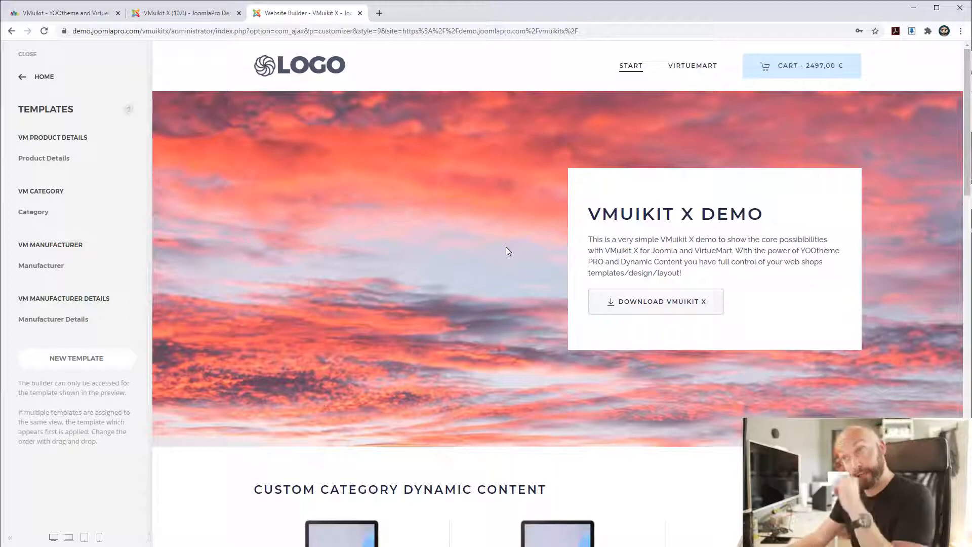
{"action": "scroll", "scroll_direction": "down", "scroll_amount": 3}
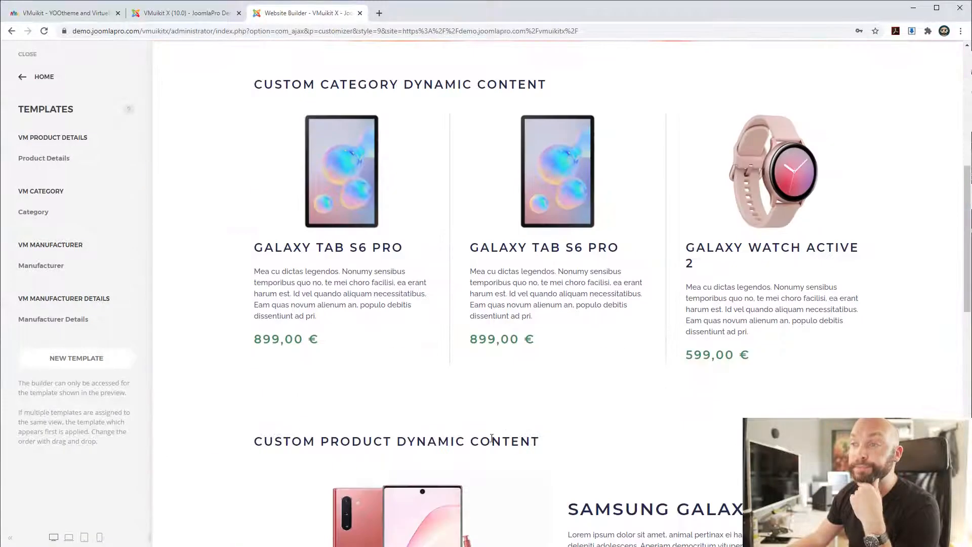
{"action": "scroll", "scroll_direction": "up", "scroll_amount": 3}
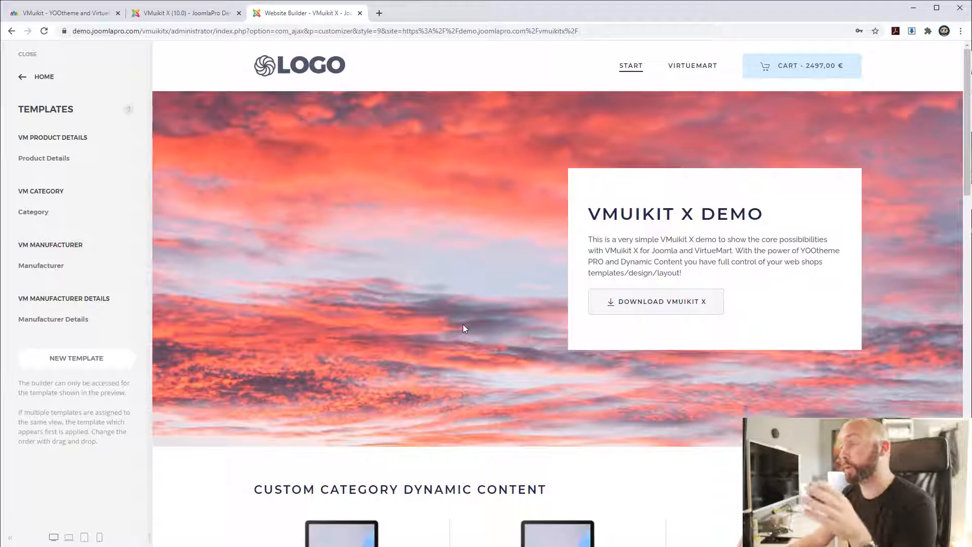